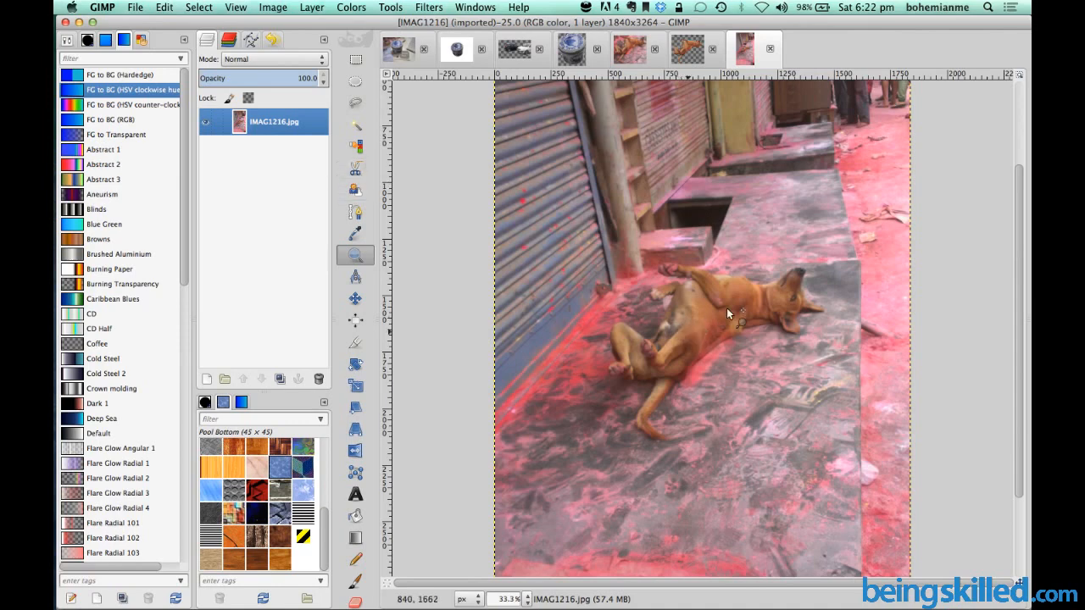
{"action": "mouse_move", "coordinate": [405, 135]}
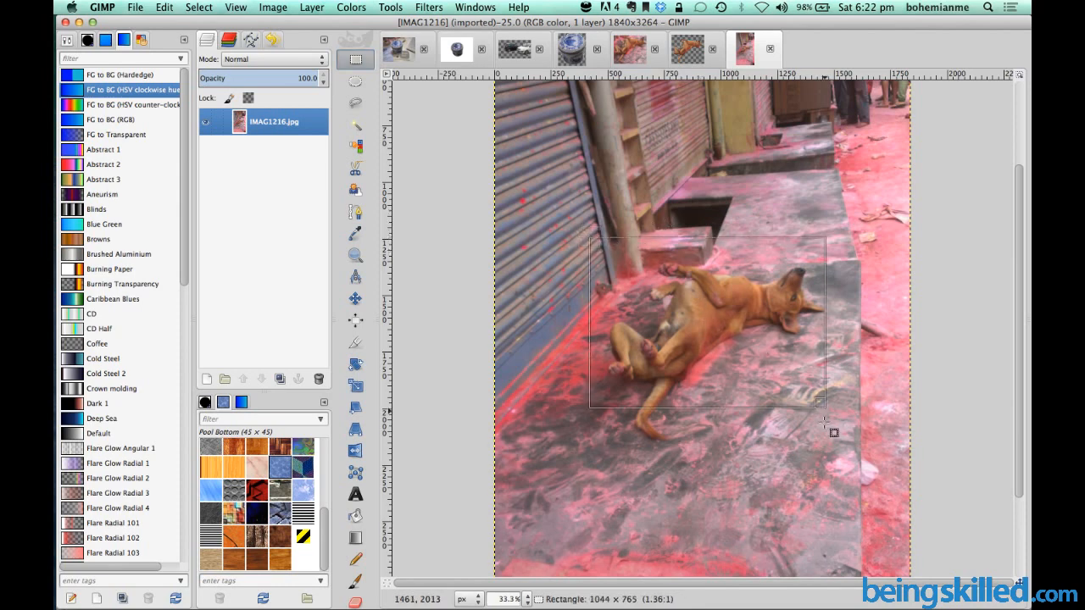
Step: Mark a rectangle around the dog and crop the photo to it via Image > Crop to Selection
{"action": "left_click_drag", "start_coordinate": [834, 434], "coordinate": [834, 461]}
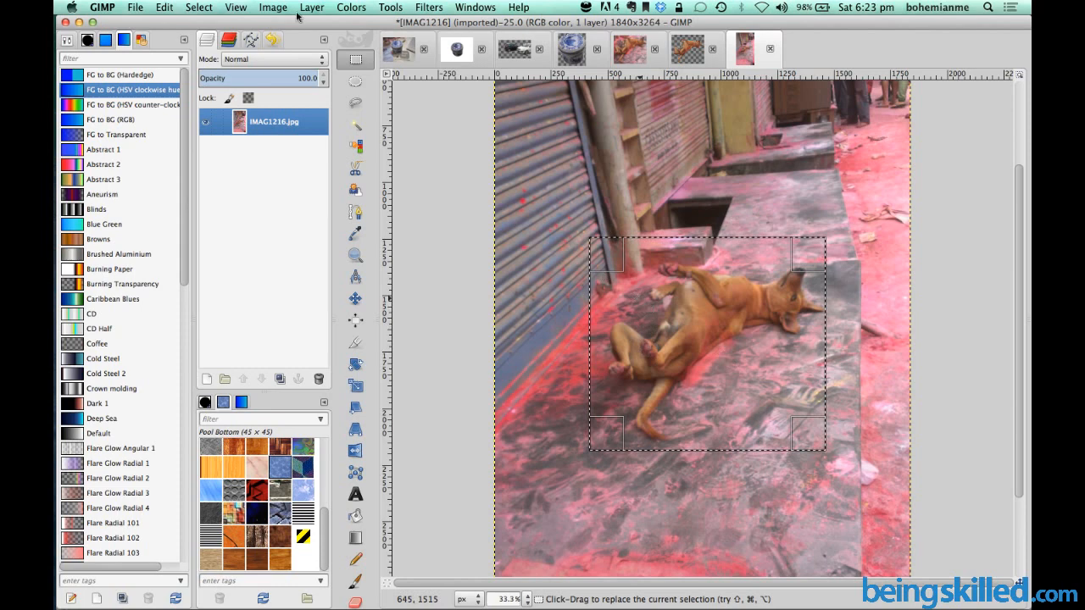
{"action": "left_click", "coordinate": [273, 7]}
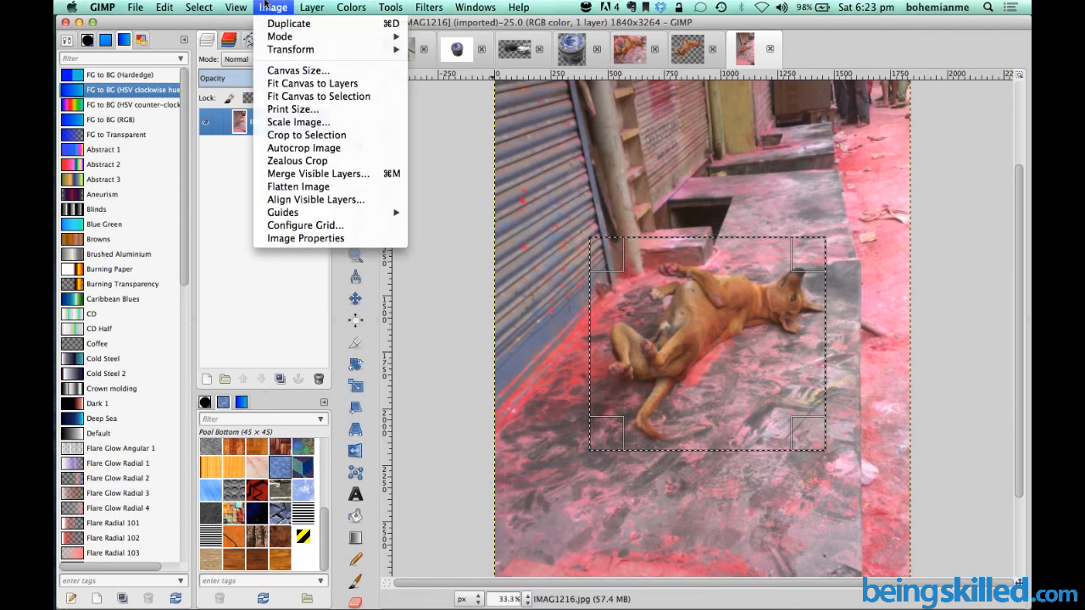
{"action": "left_click", "coordinate": [305, 136]}
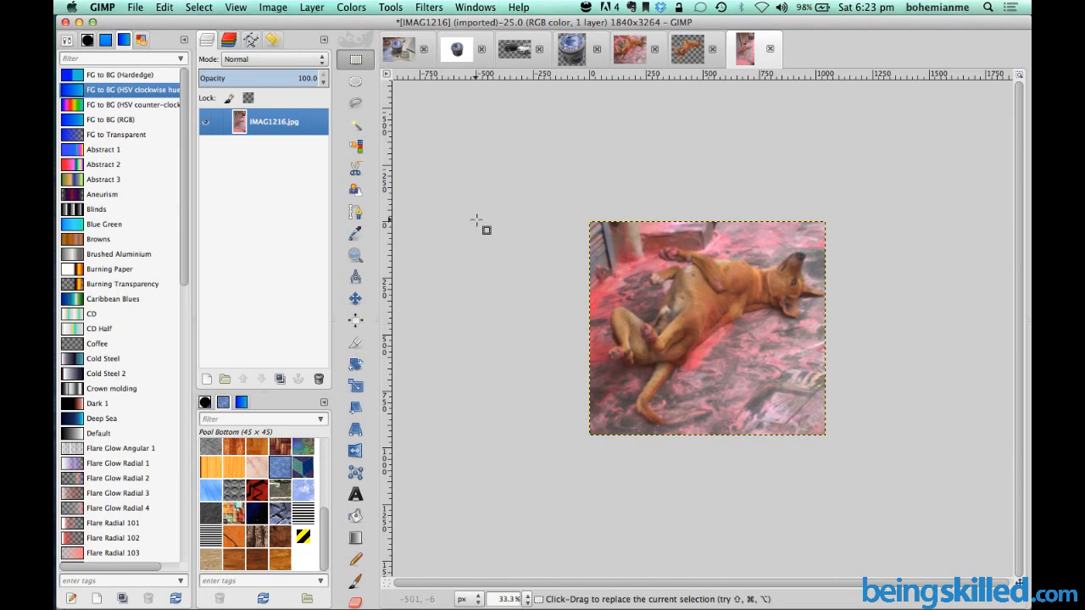
{"action": "mouse_move", "coordinate": [682, 284]}
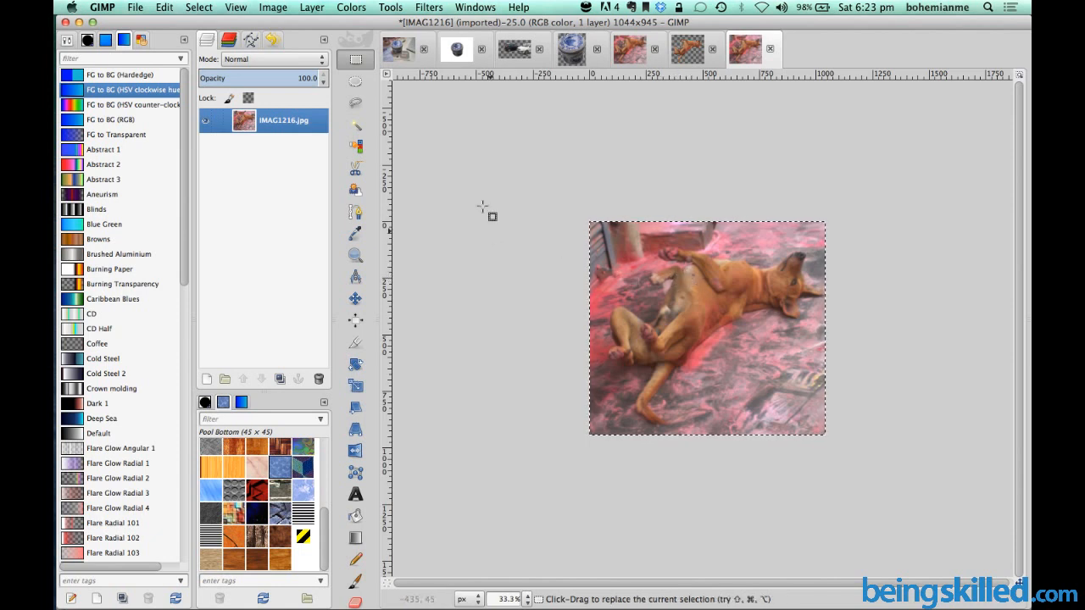
Step: Fit the cropped photo to the view and fuzzy-select the background above the dog's legs
{"action": "left_click", "coordinate": [356, 254]}
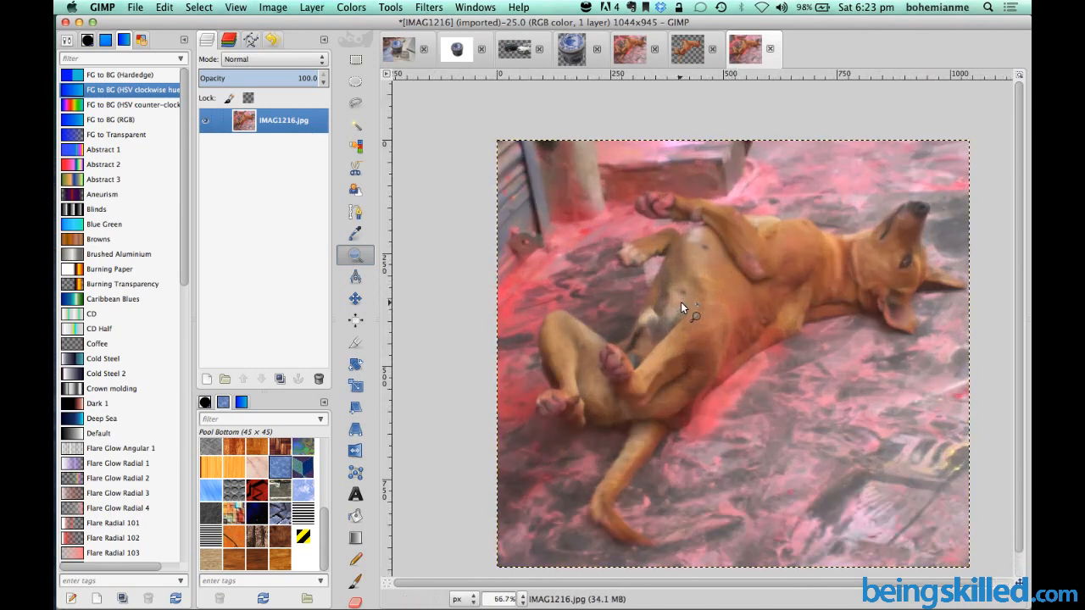
{"action": "mouse_move", "coordinate": [404, 319]}
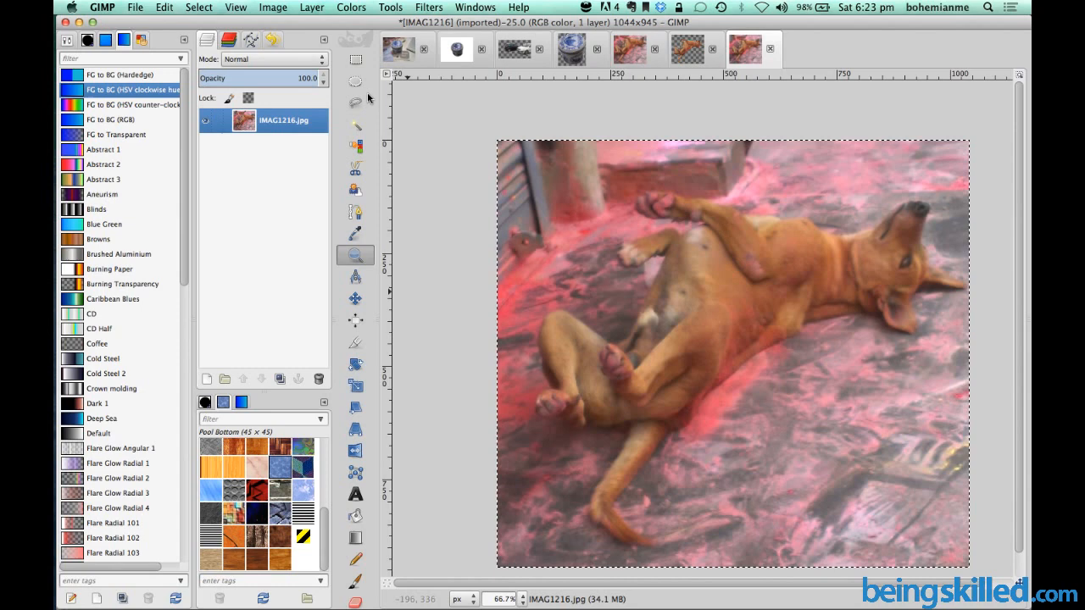
{"action": "mouse_move", "coordinate": [356, 125]}
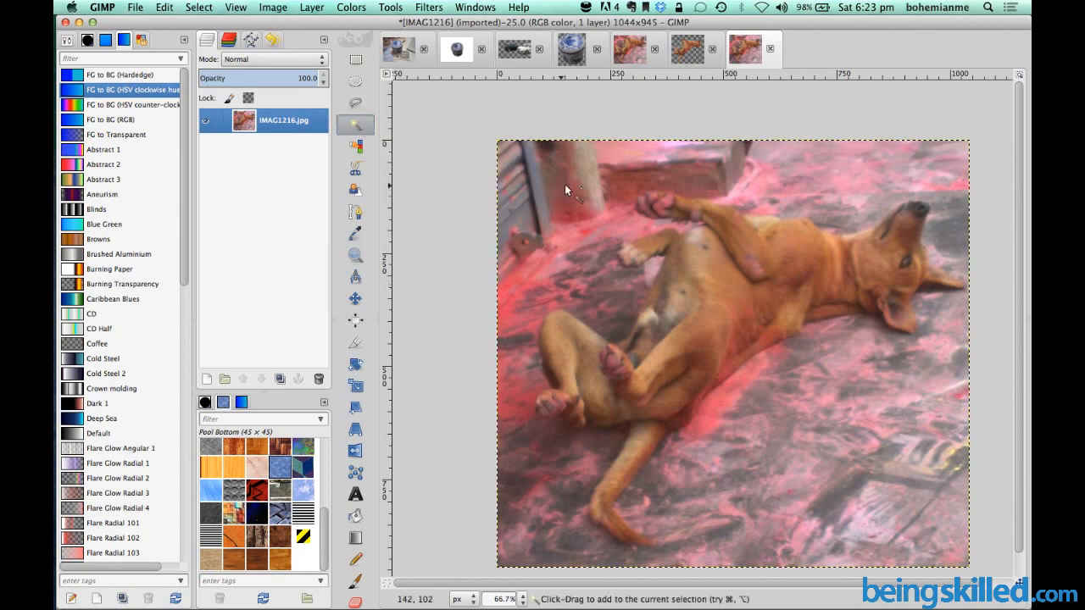
{"action": "mouse_move", "coordinate": [562, 228]}
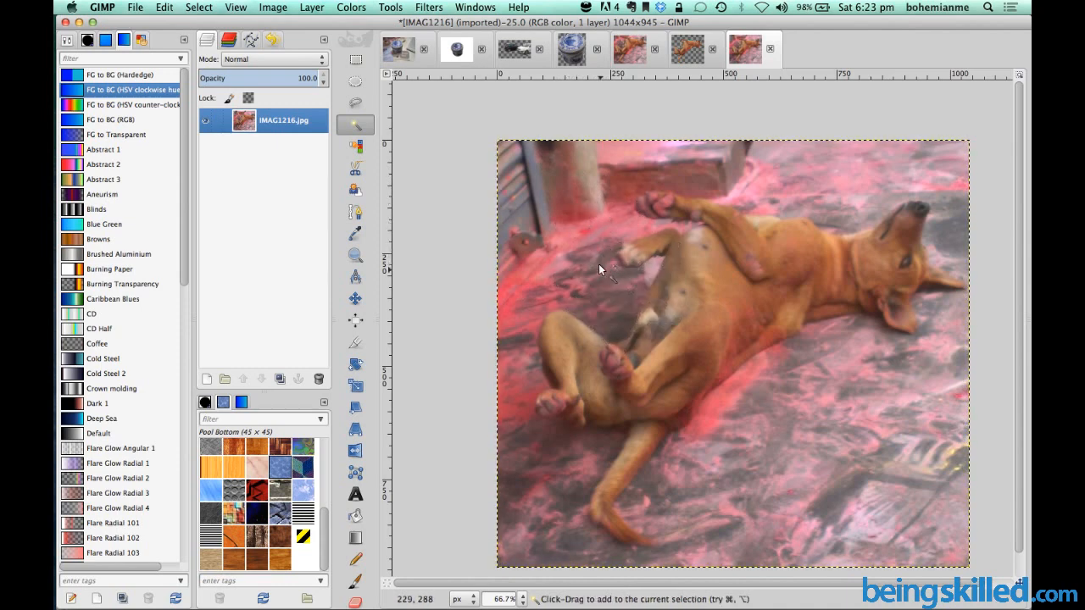
{"action": "left_click", "coordinate": [199, 7]}
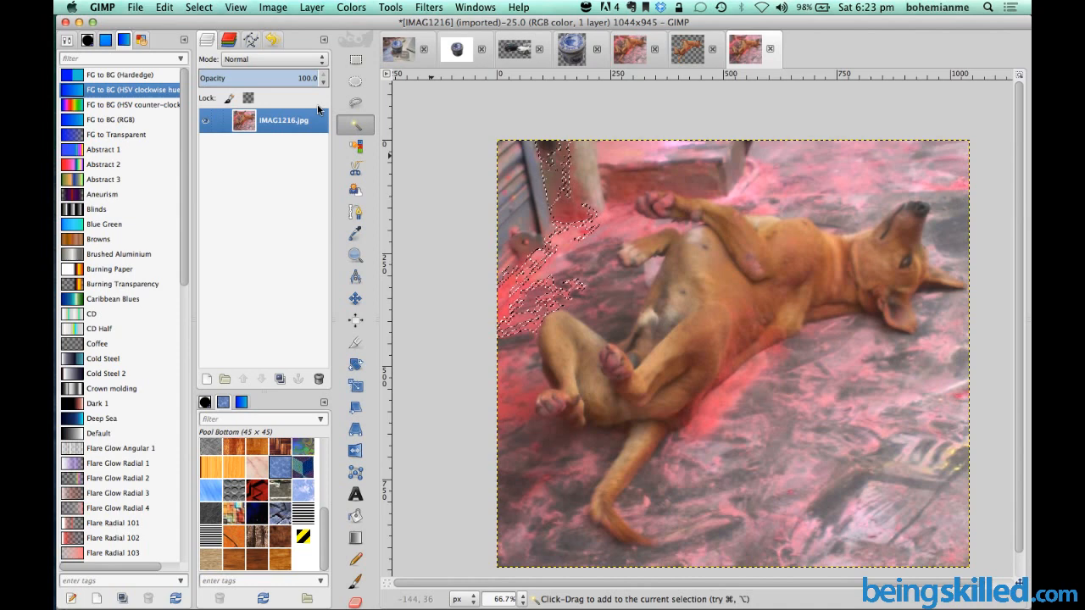
Step: Show the Fuzzy Select tool options and adjust its mode, antialiasing and threshold settings
{"action": "left_click", "coordinate": [355, 126]}
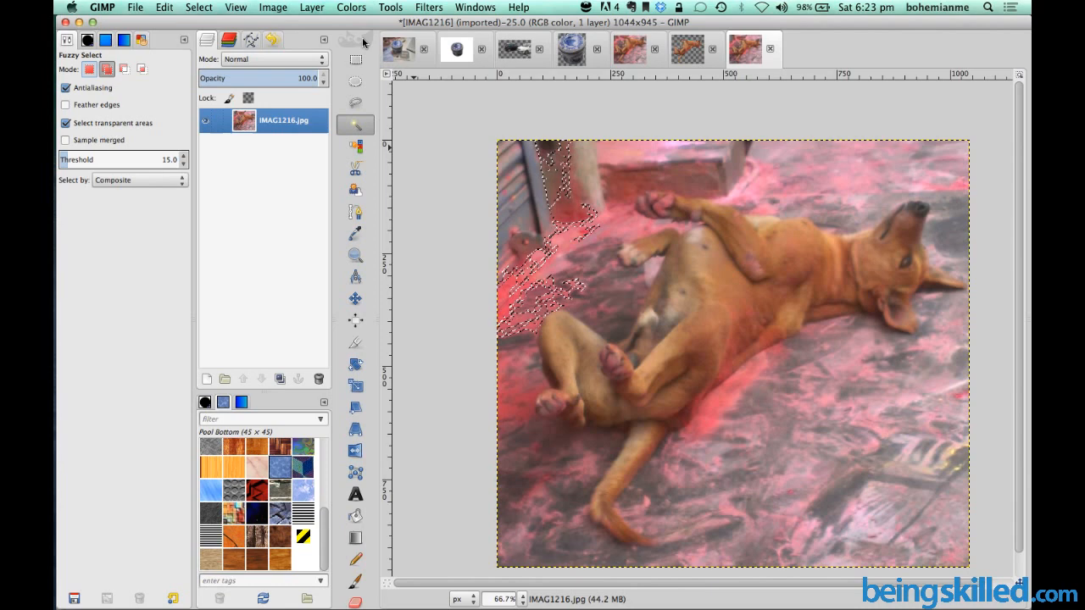
{"action": "left_click", "coordinate": [475, 6]}
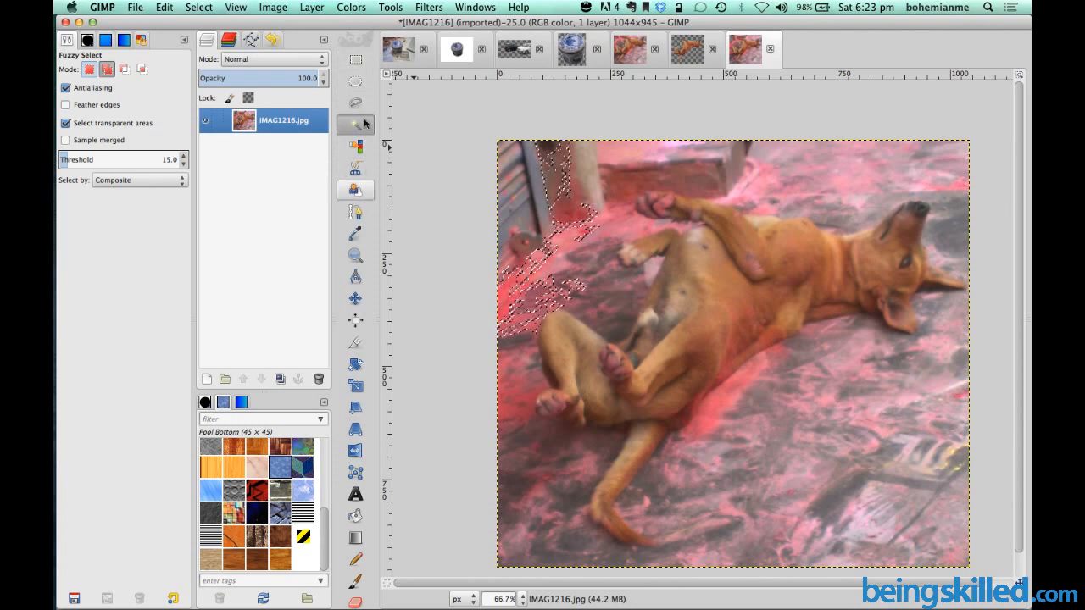
{"action": "left_click", "coordinate": [107, 67]}
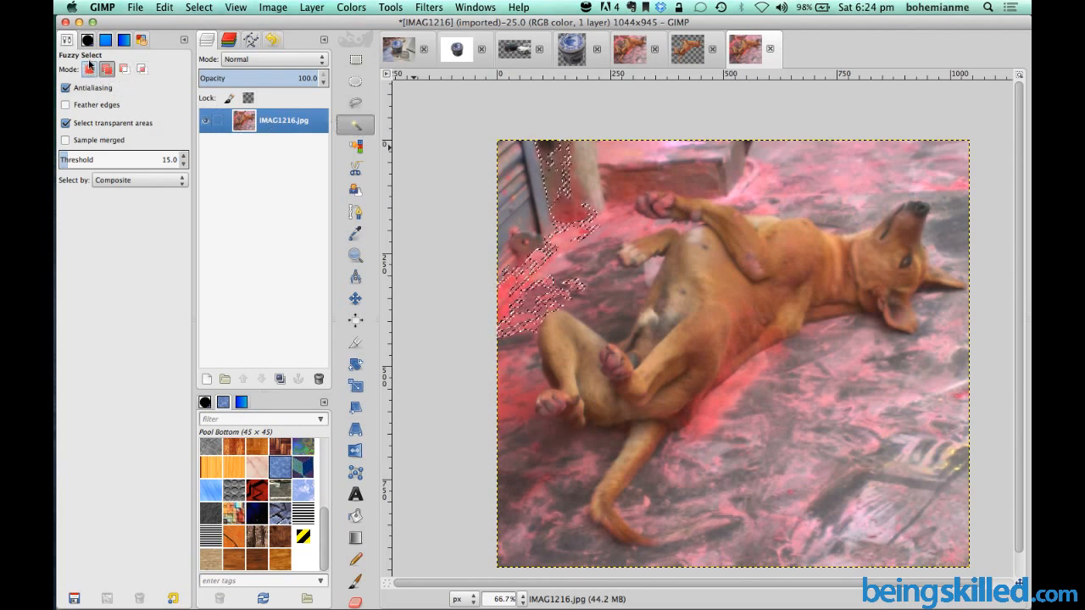
{"action": "left_click", "coordinate": [107, 68]}
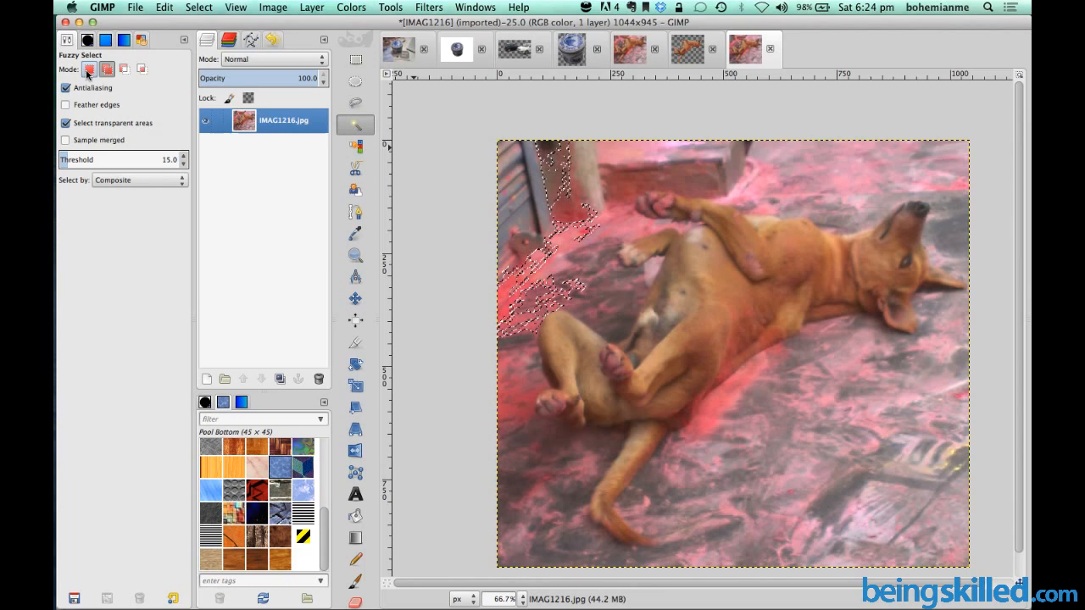
{"action": "mouse_move", "coordinate": [123, 68]}
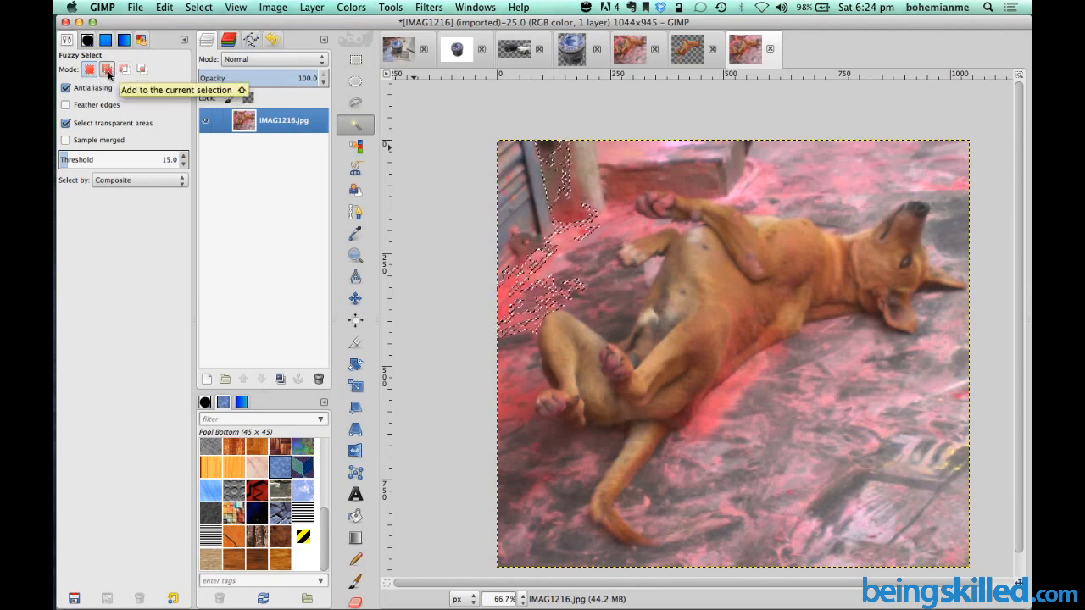
{"action": "mouse_move", "coordinate": [124, 67]}
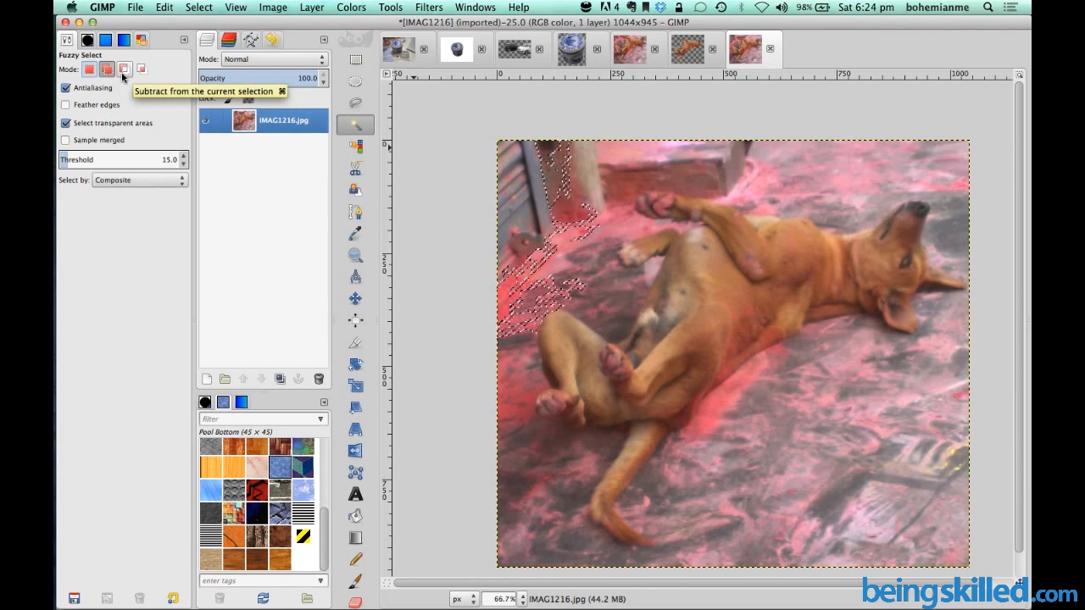
{"action": "mouse_move", "coordinate": [90, 68]}
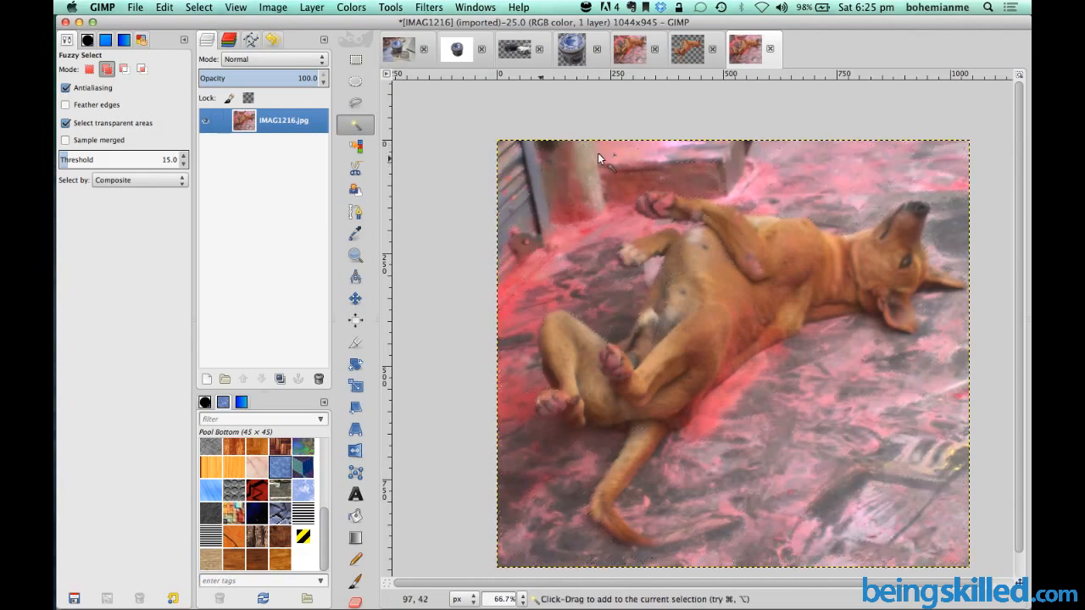
{"action": "mouse_move", "coordinate": [738, 185]}
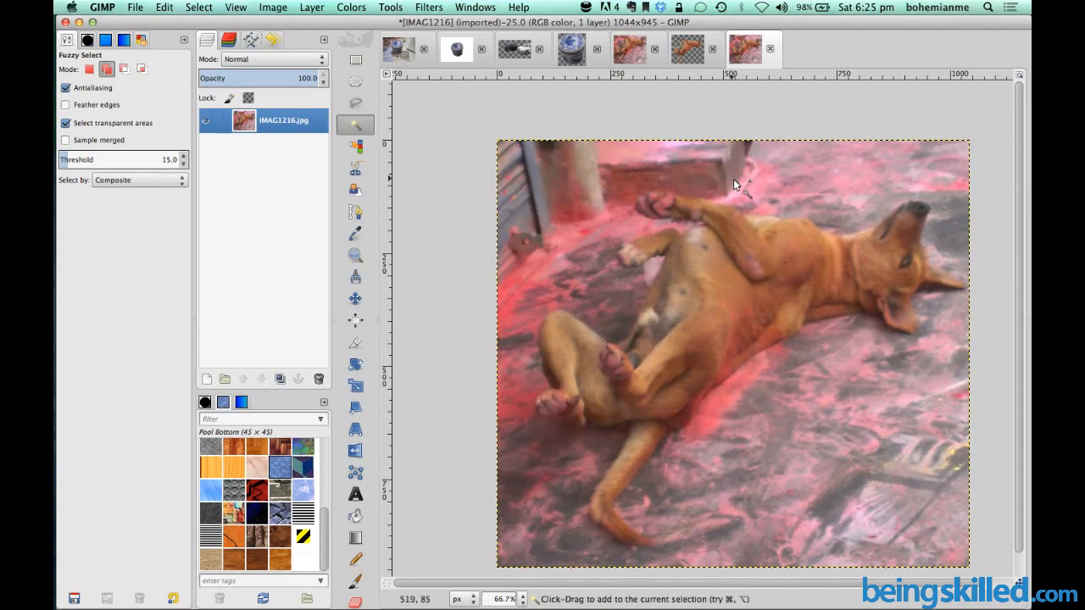
{"action": "mouse_move", "coordinate": [766, 212]}
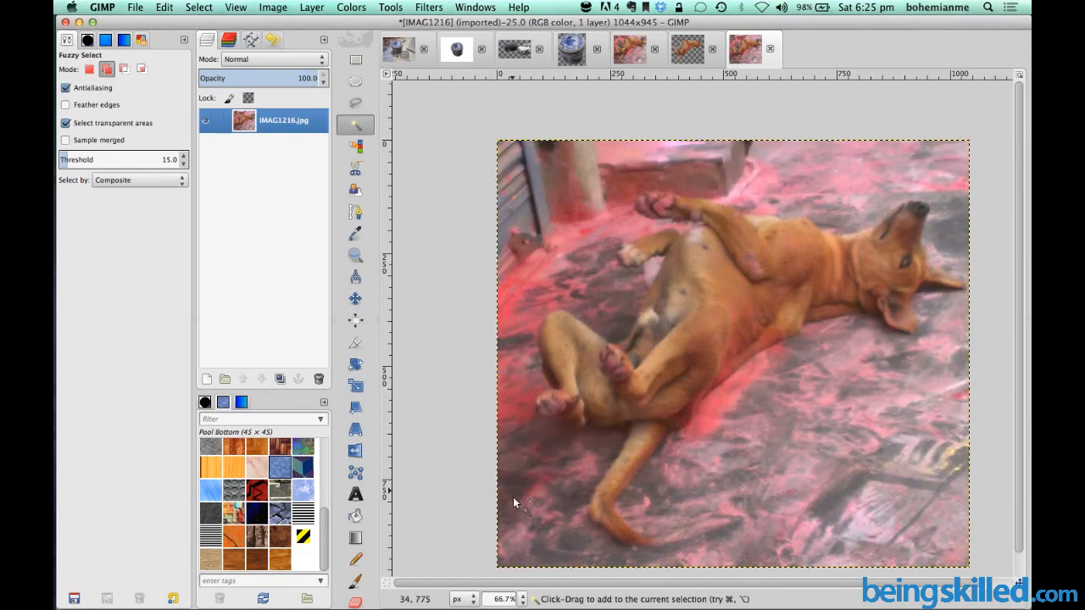
Step: Add the floor near the bottom-left to the fuzzy selection
{"action": "left_click", "coordinate": [539, 502]}
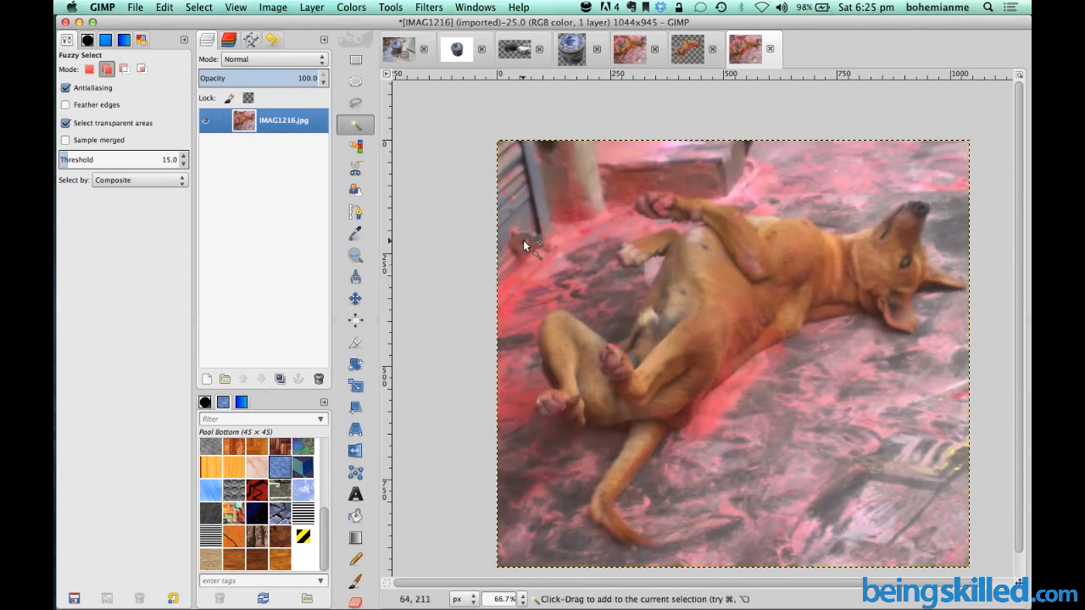
{"action": "mouse_move", "coordinate": [559, 210]}
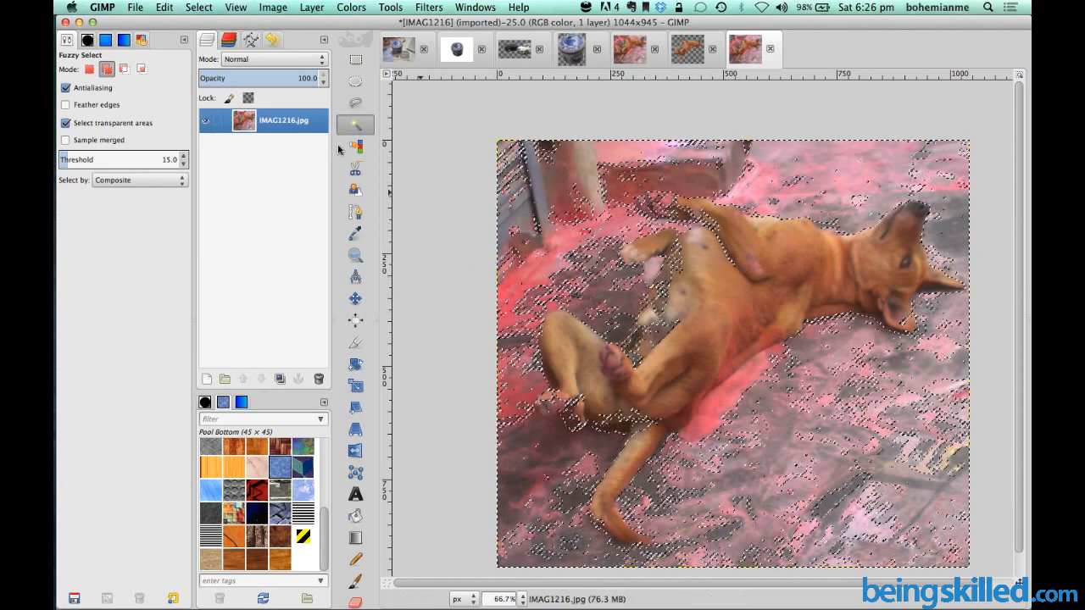
Step: Add an alpha channel to the layer via Layer > Transparency
{"action": "left_click", "coordinate": [312, 6]}
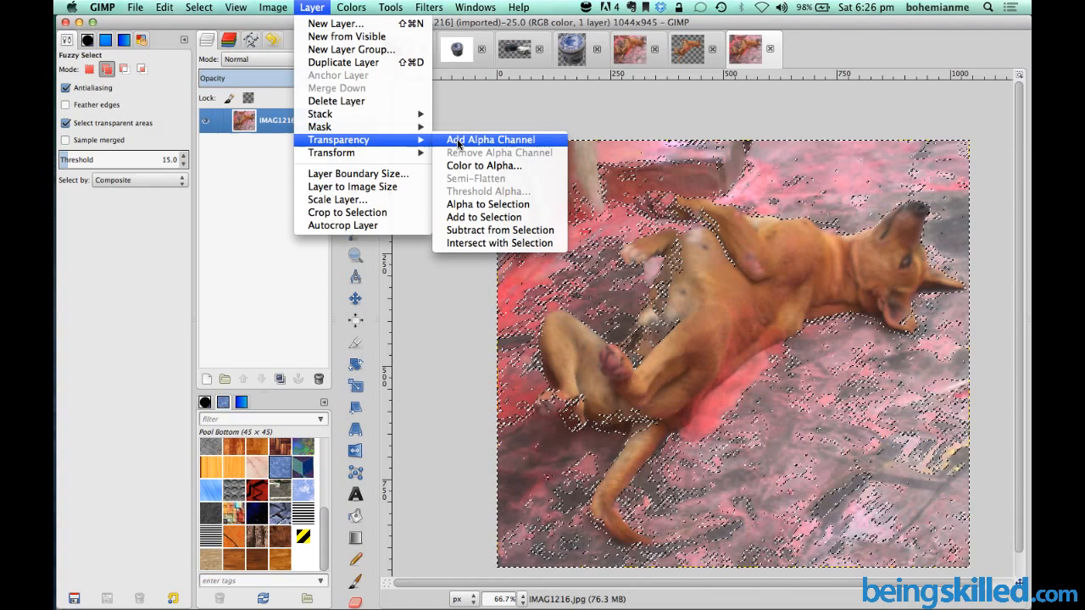
{"action": "left_click", "coordinate": [489, 139]}
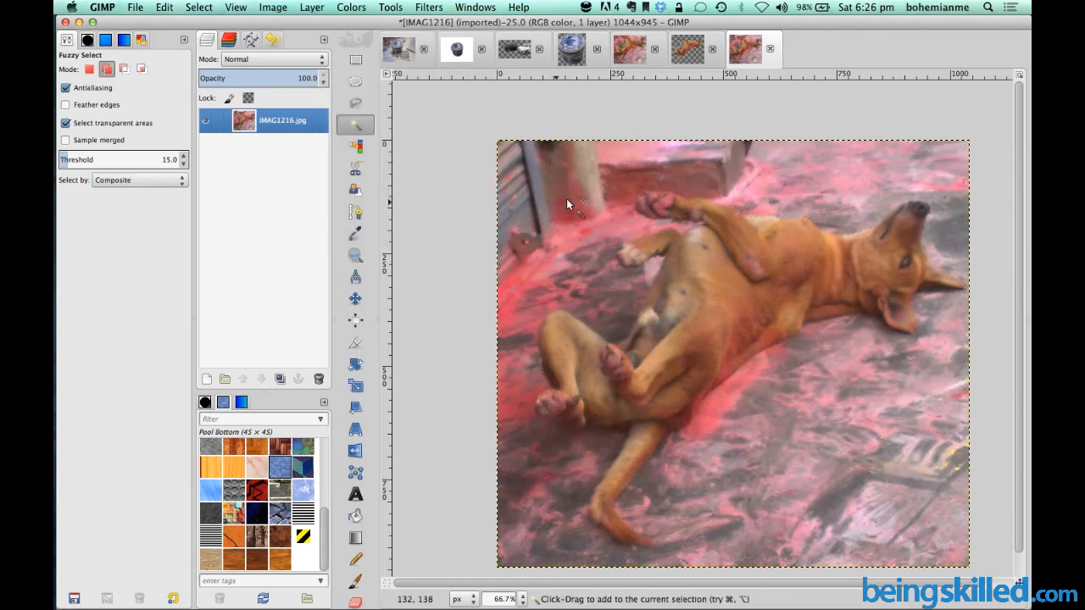
Step: Fuzzy-select more ground around the dog, including between its legs, while subtracting dog areas
{"action": "left_click", "coordinate": [198, 7]}
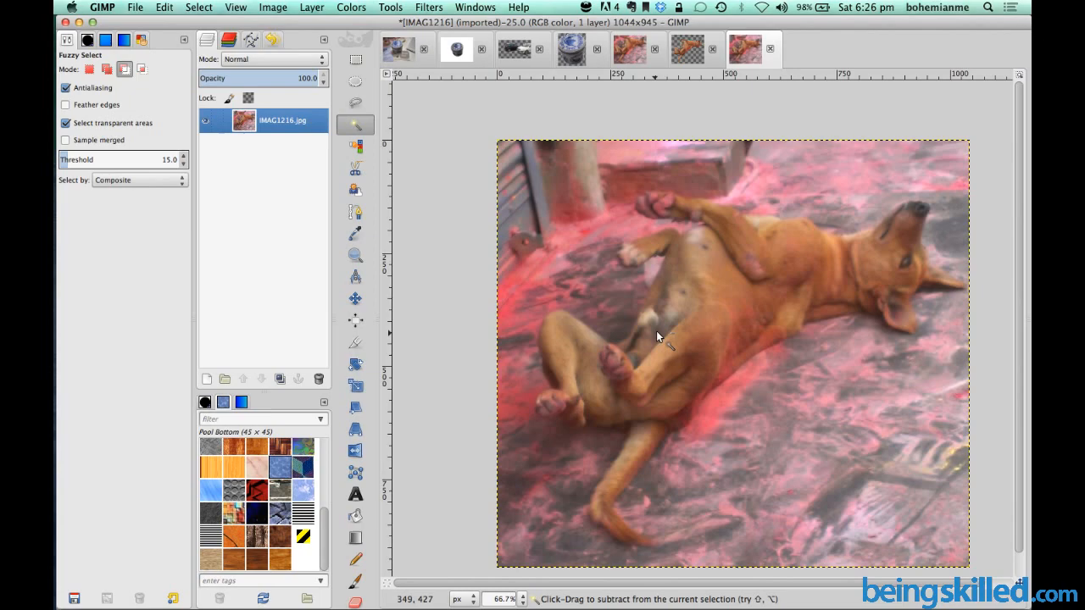
{"action": "mouse_move", "coordinate": [625, 373]}
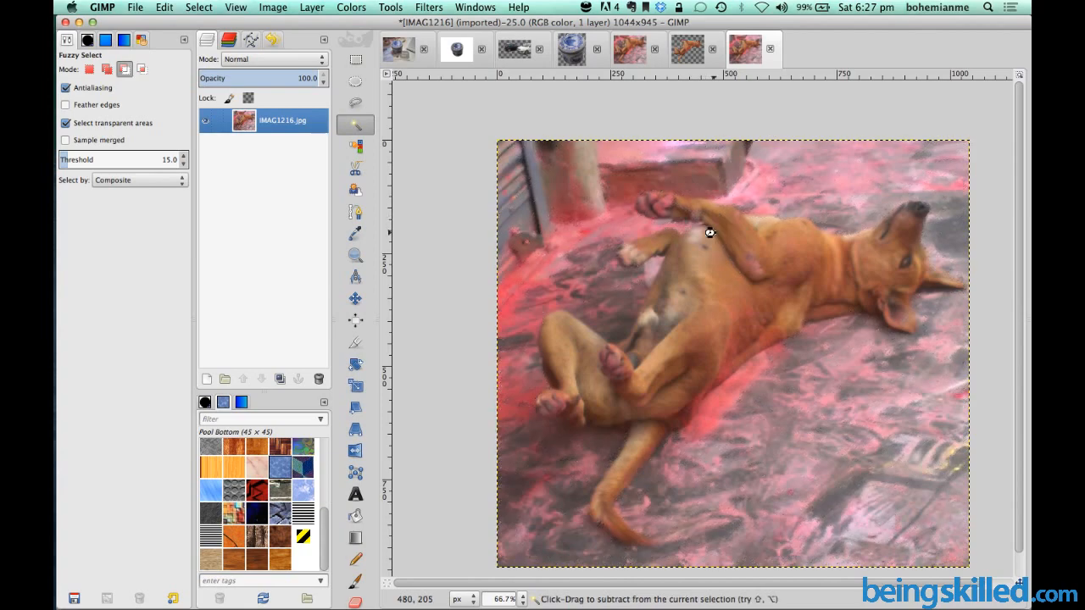
{"action": "left_click", "coordinate": [710, 234]}
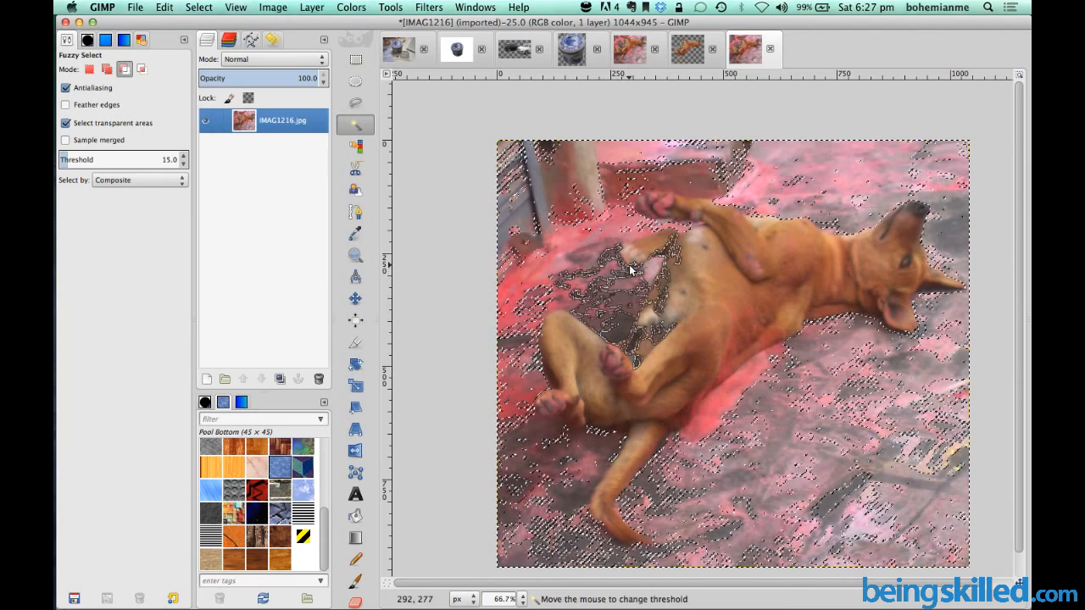
{"action": "left_click", "coordinate": [627, 269]}
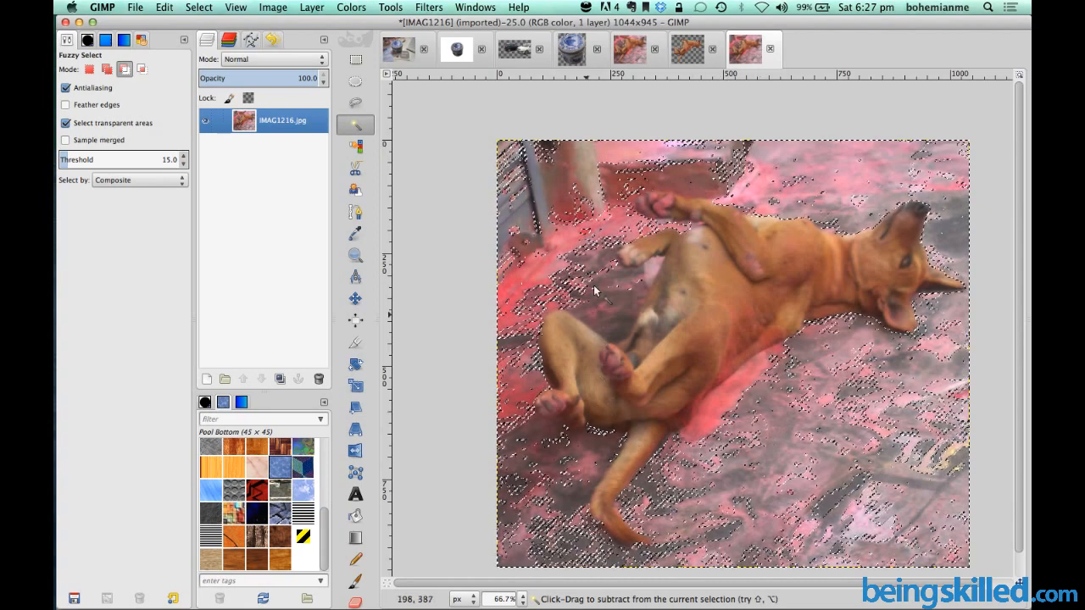
Step: Cut the selected ground away with Edit > Cut, leaving transparency, and switch to freehand selection
{"action": "left_click", "coordinate": [198, 7]}
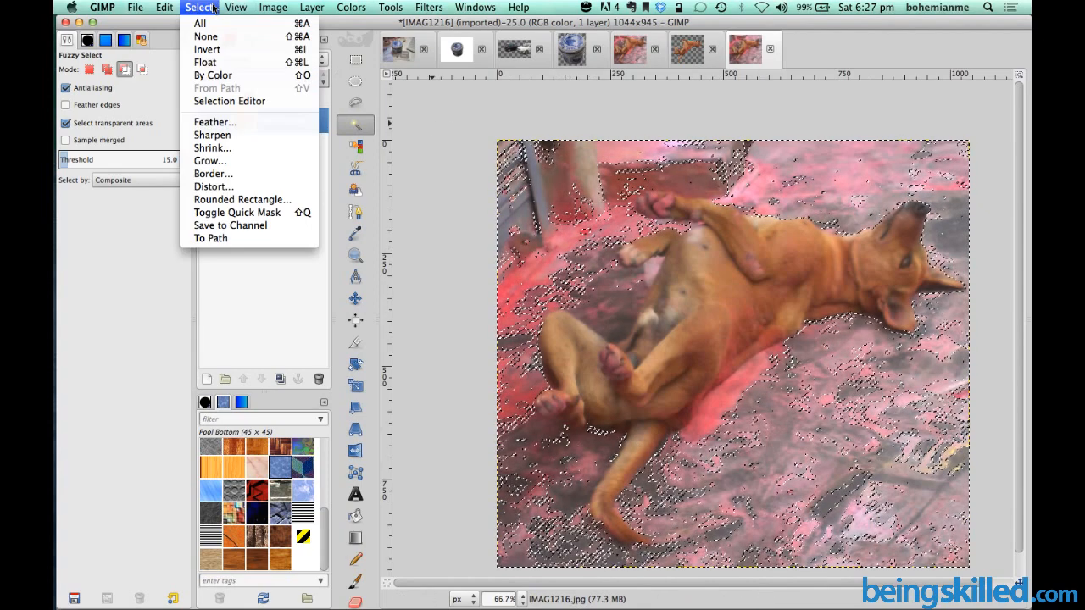
{"action": "left_click", "coordinate": [164, 6]}
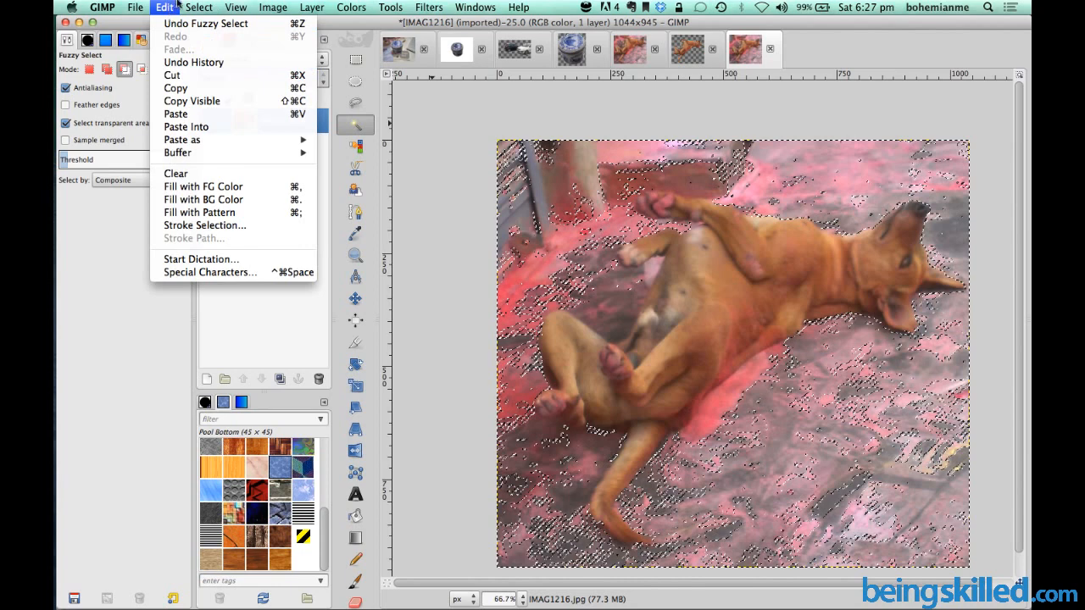
{"action": "mouse_move", "coordinate": [193, 61]}
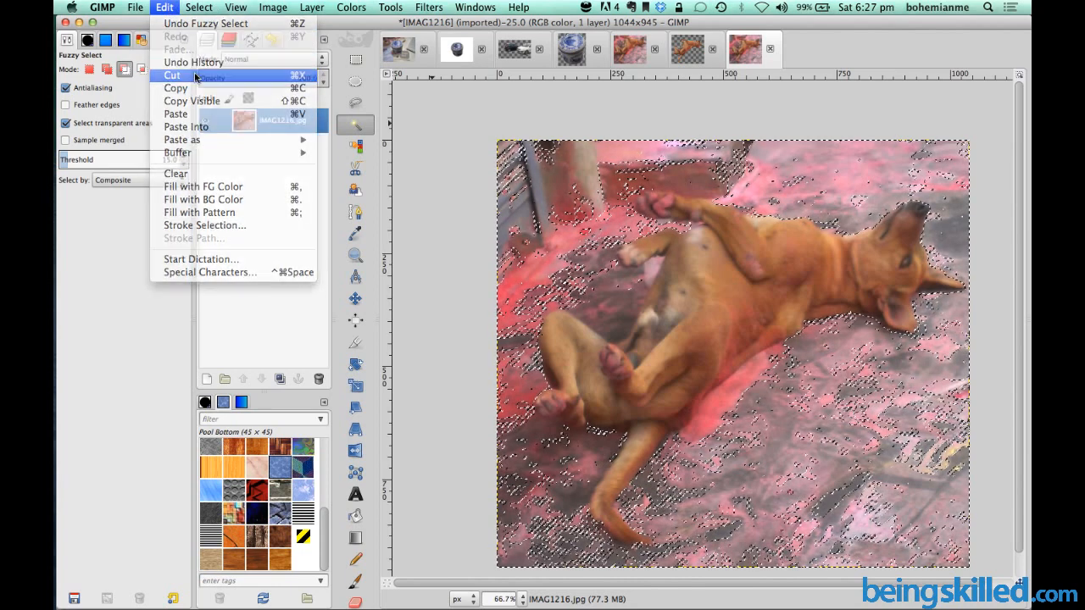
{"action": "left_click", "coordinate": [171, 75]}
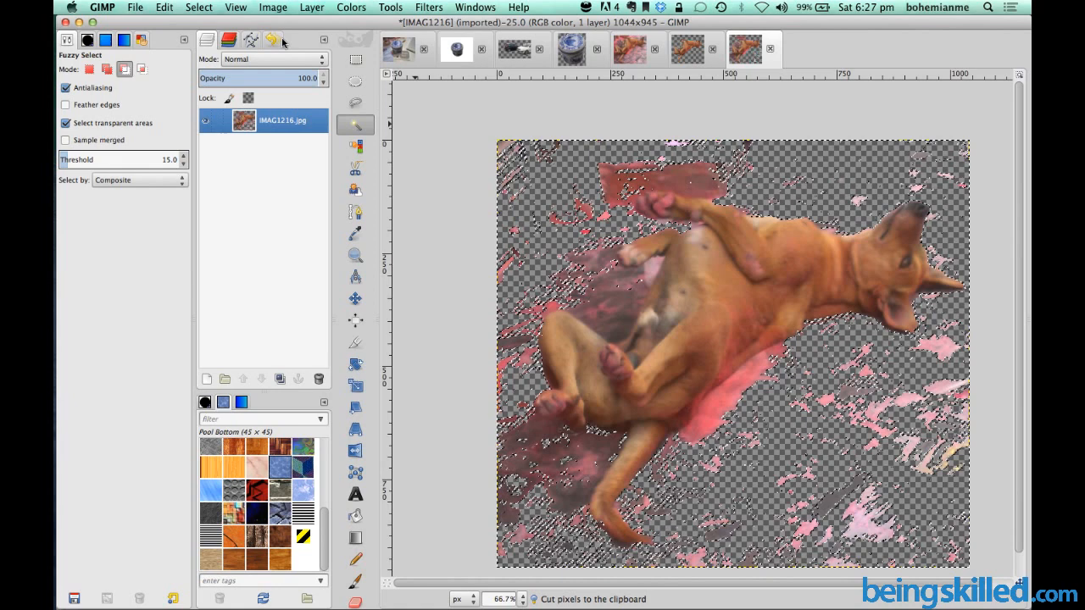
{"action": "left_click", "coordinate": [199, 7]}
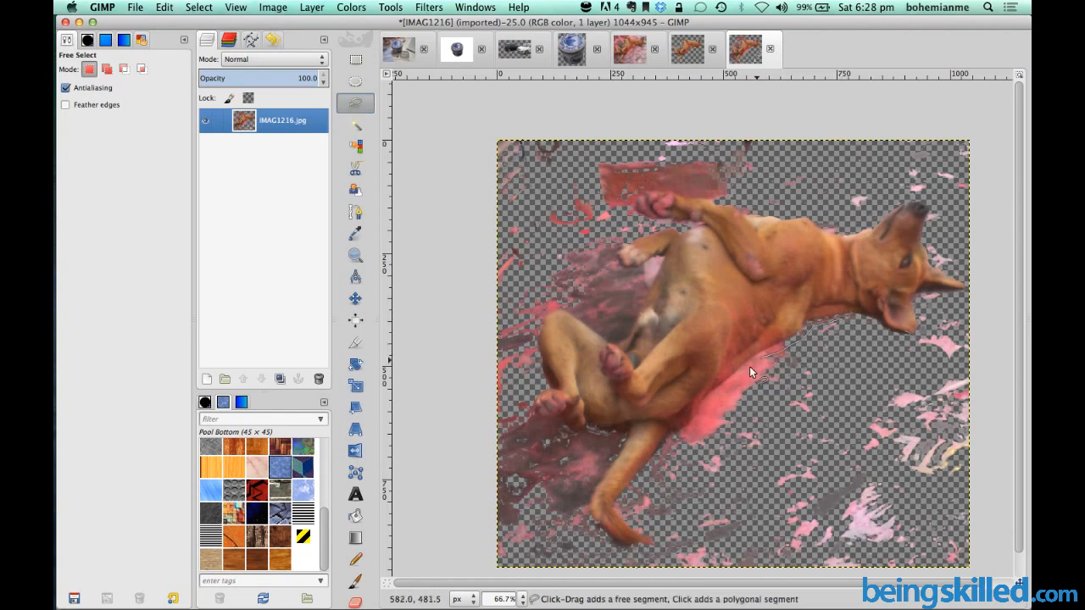
Step: Draw and close a freehand outline around the leftover pink scraps outside the dog
{"action": "left_click_drag", "start_coordinate": [754, 373], "coordinate": [653, 495]}
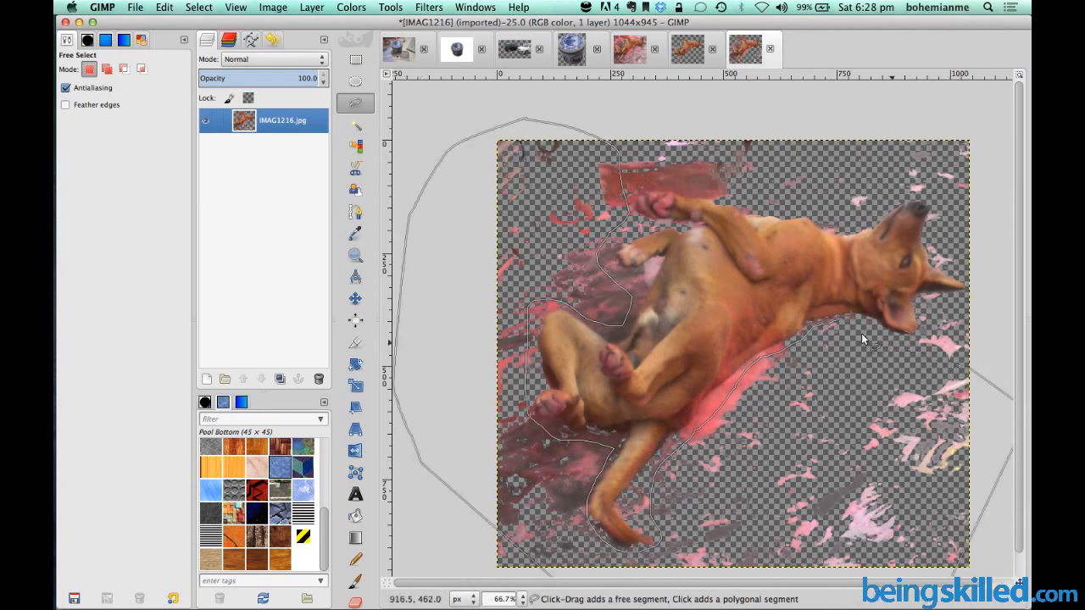
{"action": "left_click", "coordinate": [844, 321]}
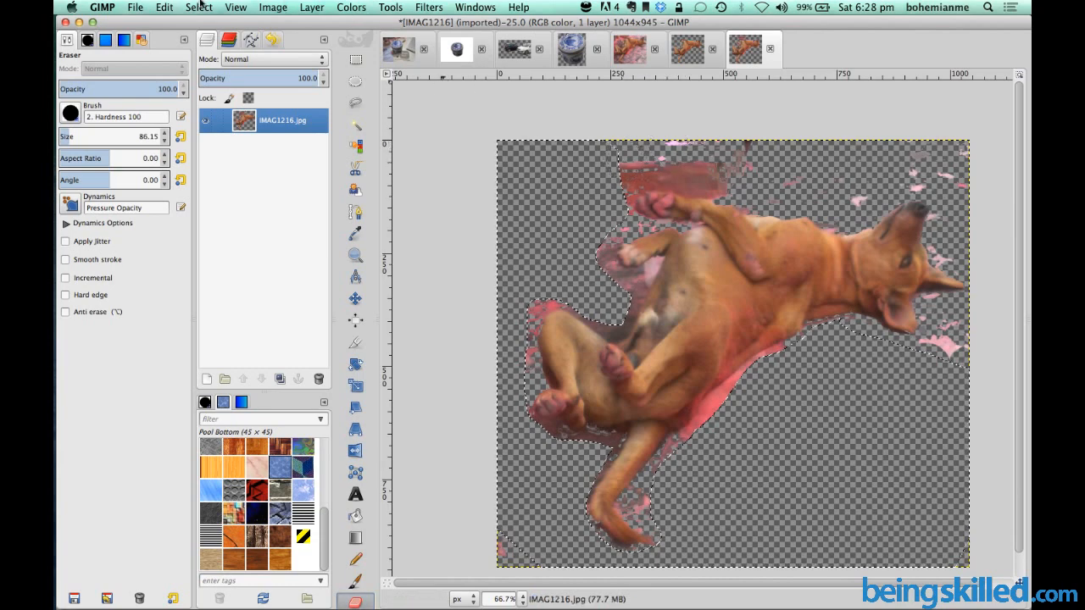
Step: Erase the pink speck above the paw and the leftover pink along the dog's lower edge
{"action": "left_click", "coordinate": [644, 170]}
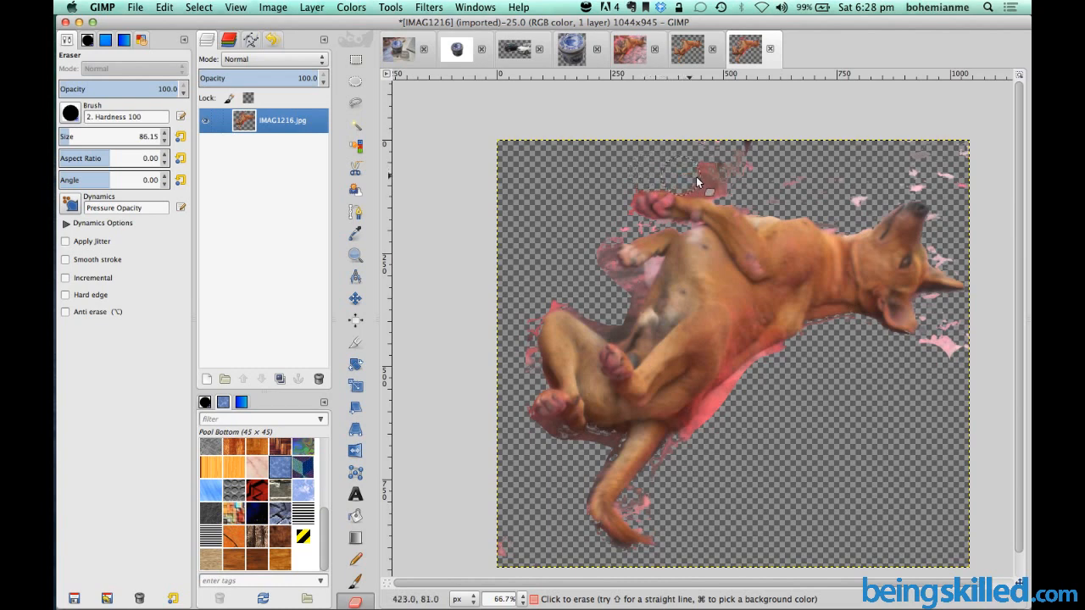
{"action": "left_click", "coordinate": [698, 177]}
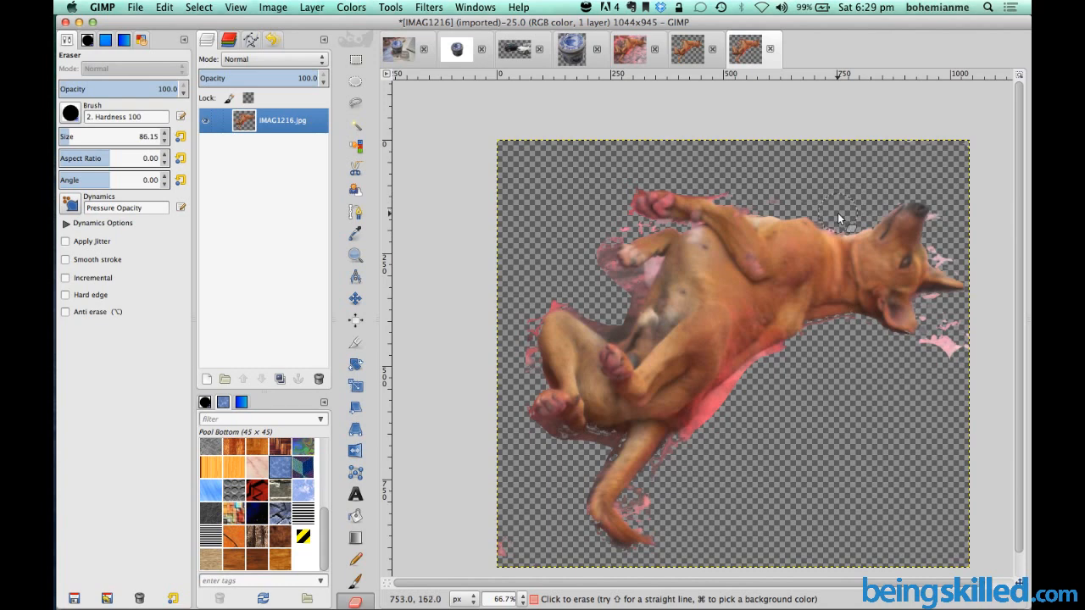
{"action": "mouse_move", "coordinate": [857, 217]}
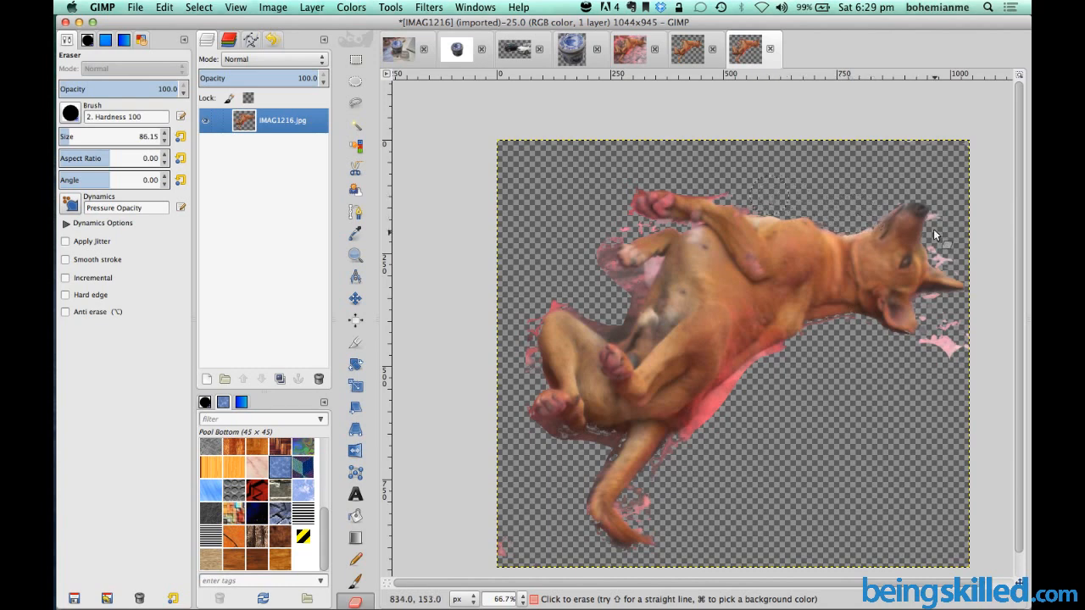
{"action": "mouse_move", "coordinate": [946, 244]}
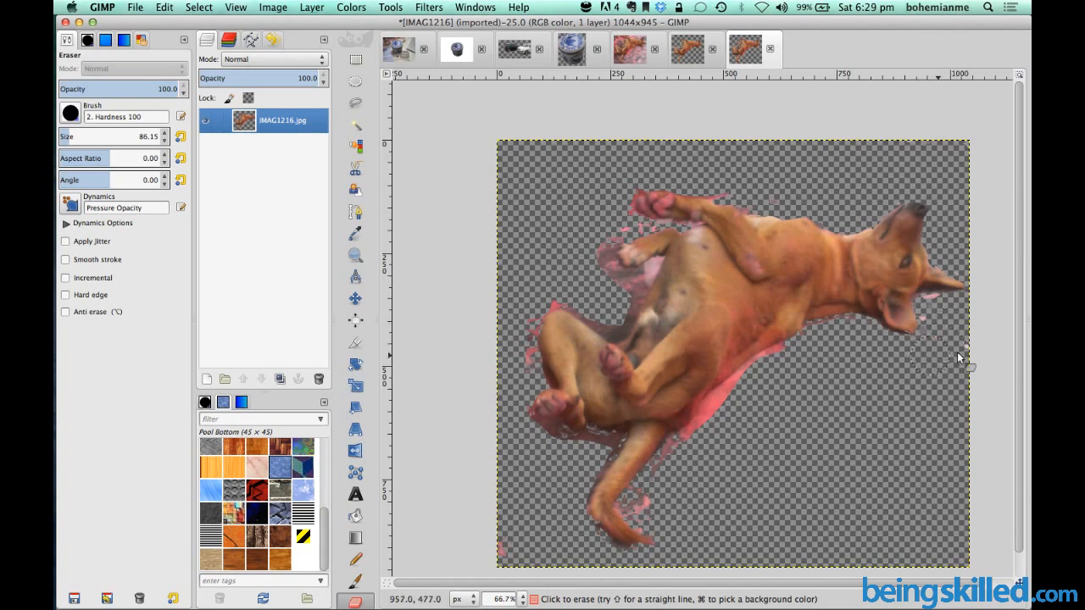
{"action": "mouse_move", "coordinate": [942, 319]}
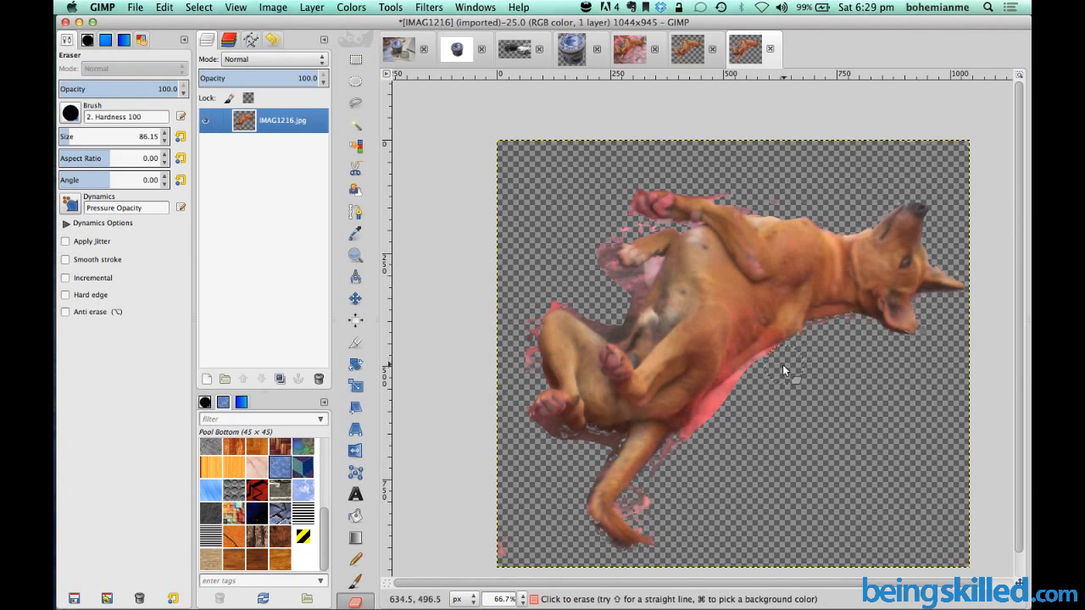
{"action": "mouse_move", "coordinate": [779, 371]}
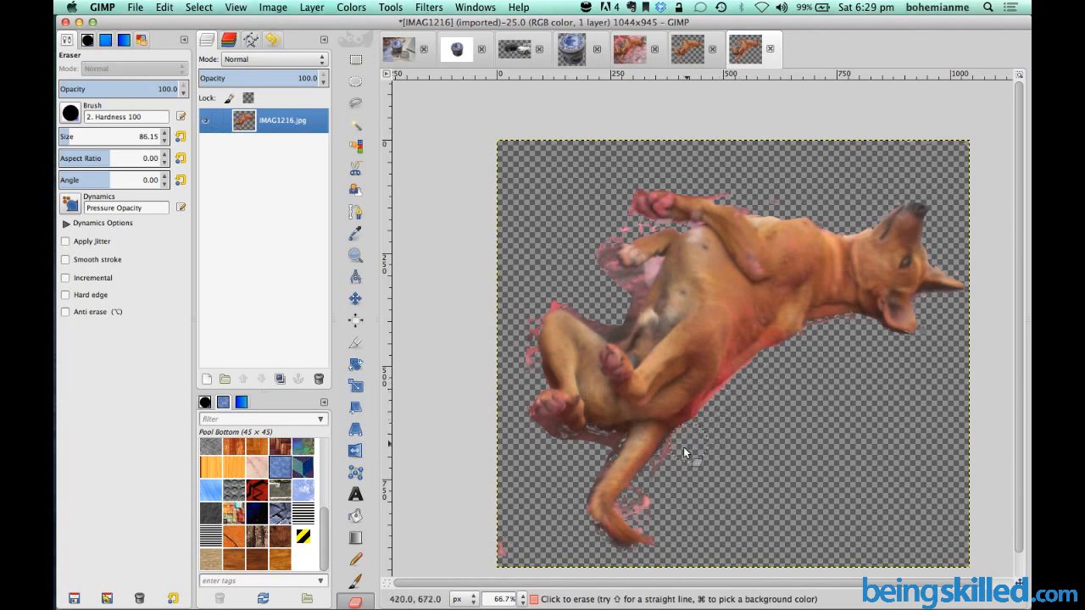
{"action": "left_click_drag", "start_coordinate": [687, 454], "coordinate": [636, 509]}
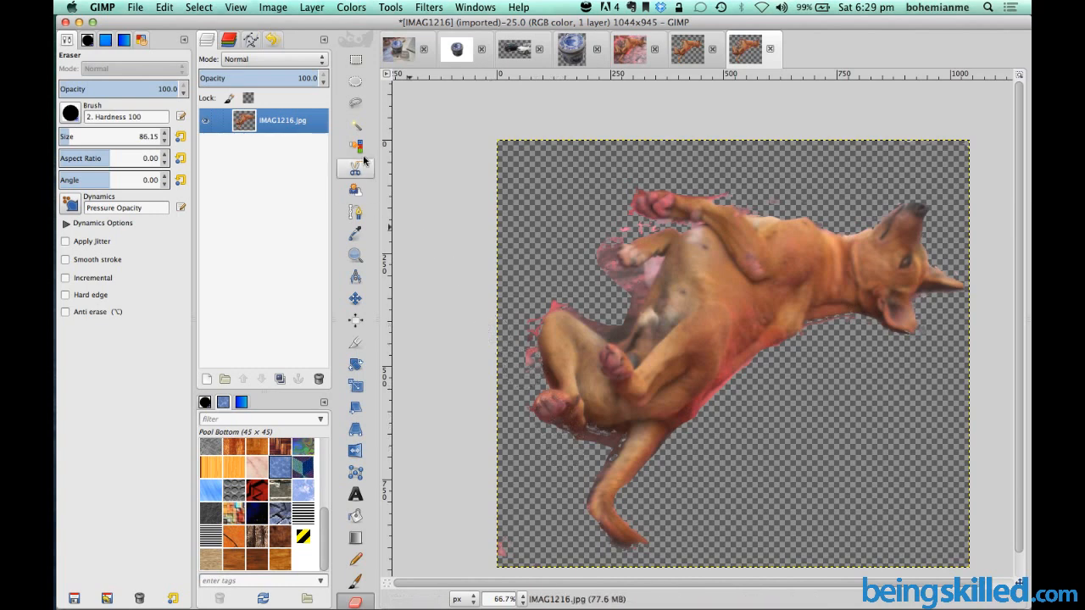
{"action": "mouse_move", "coordinate": [498, 485]}
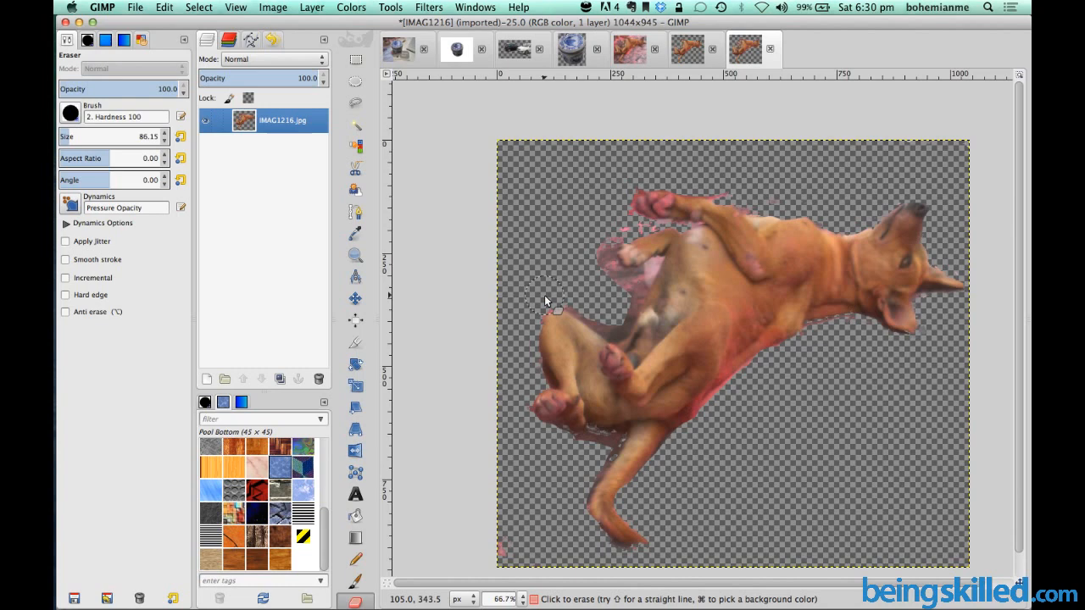
{"action": "mouse_move", "coordinate": [529, 312]}
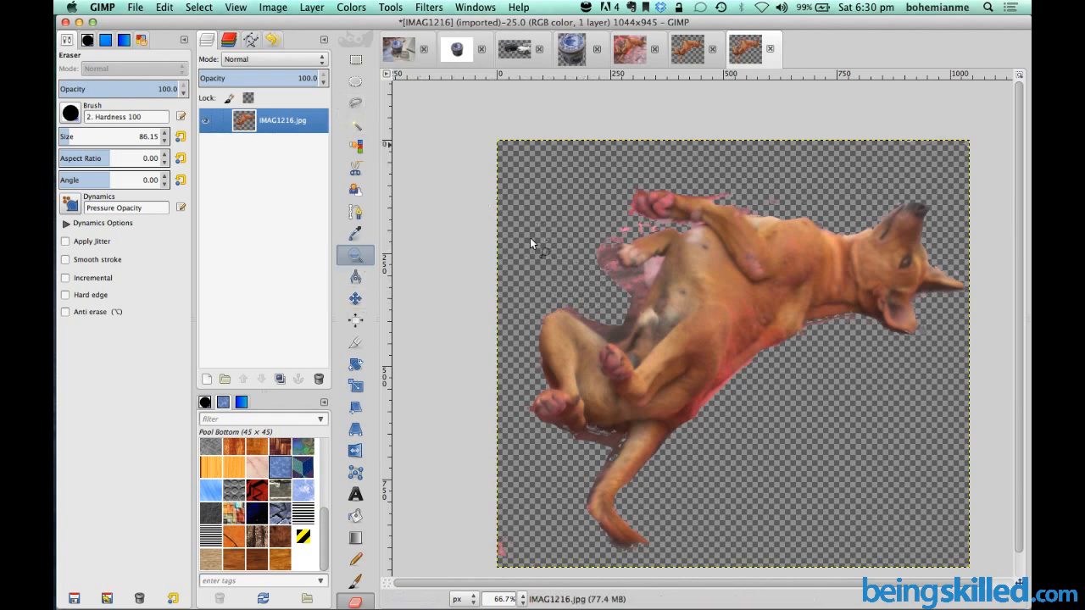
{"action": "left_click_drag", "start_coordinate": [599, 172], "coordinate": [780, 337]}
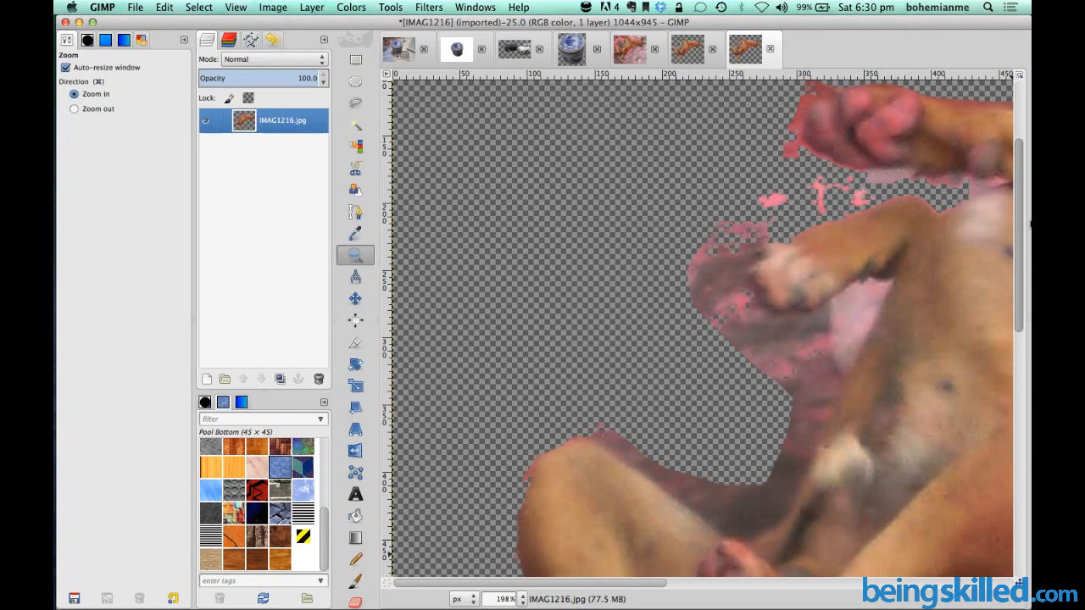
Step: Outline the pink scraps near the dog's paw with Free Select and cut them out
{"action": "left_click", "coordinate": [356, 103]}
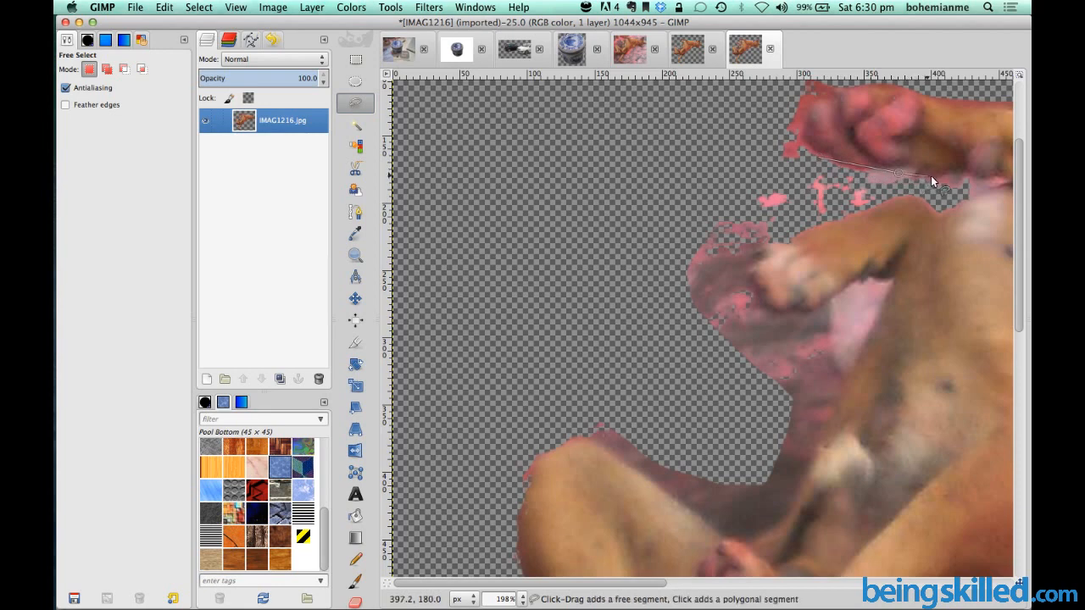
{"action": "left_click", "coordinate": [989, 183]}
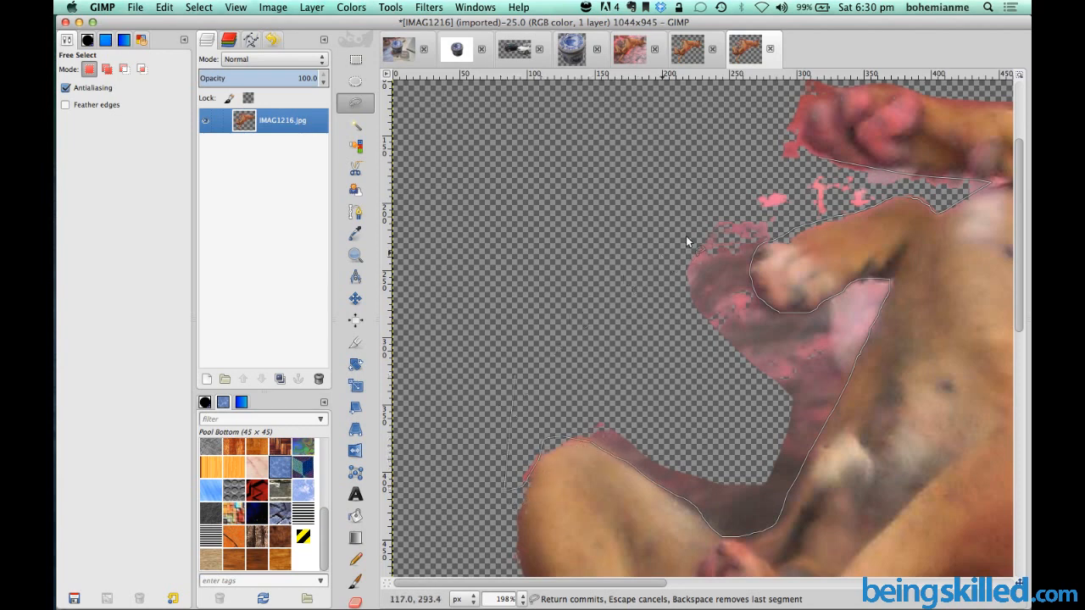
{"action": "left_click", "coordinate": [793, 115]}
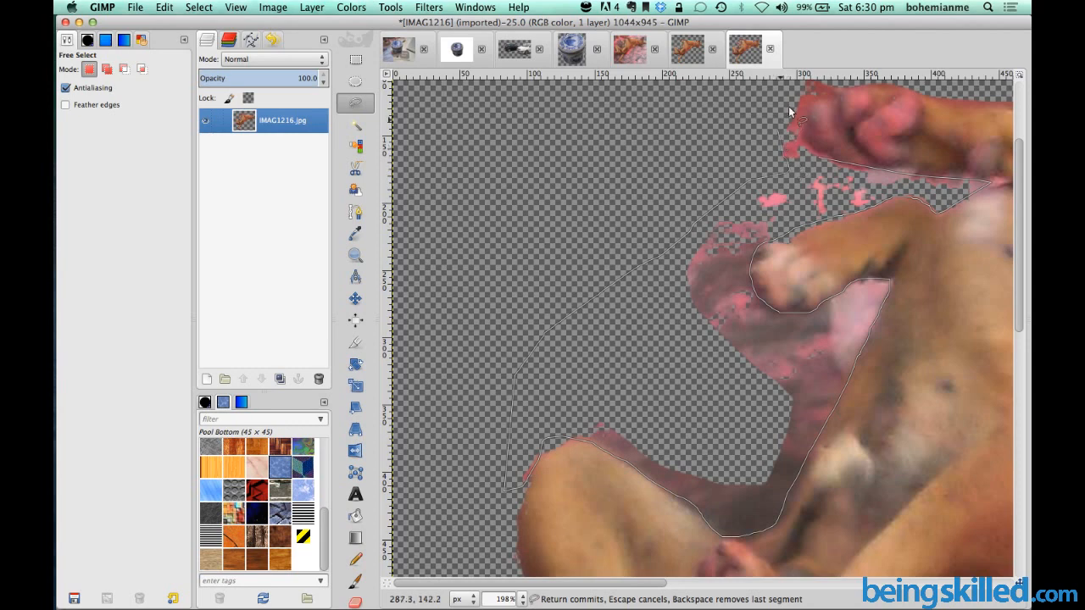
{"action": "mouse_move", "coordinate": [831, 93]}
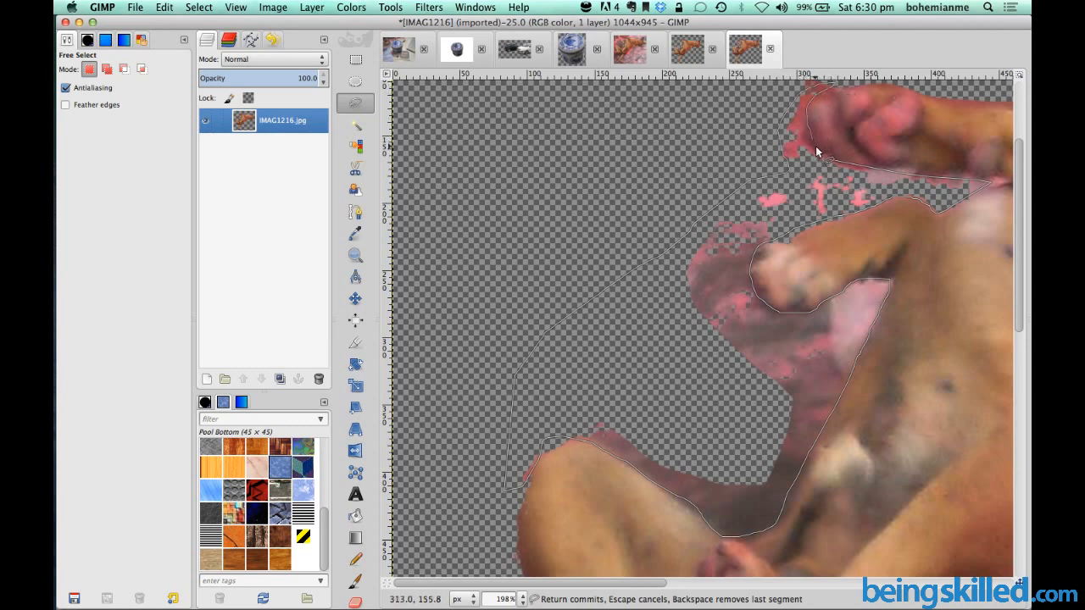
{"action": "left_click", "coordinate": [817, 160]}
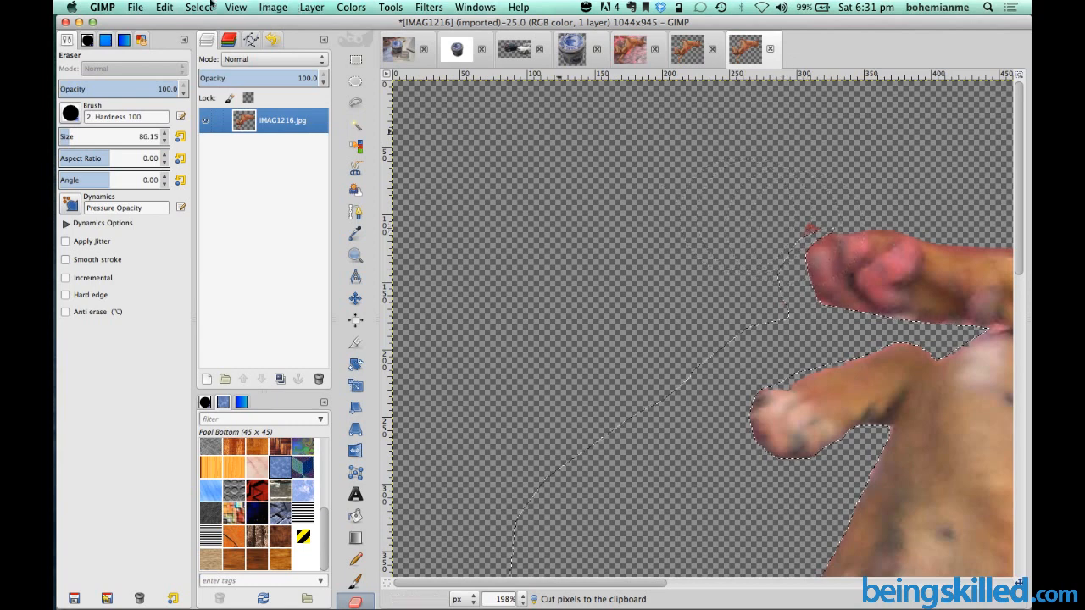
{"action": "left_click", "coordinate": [163, 7]}
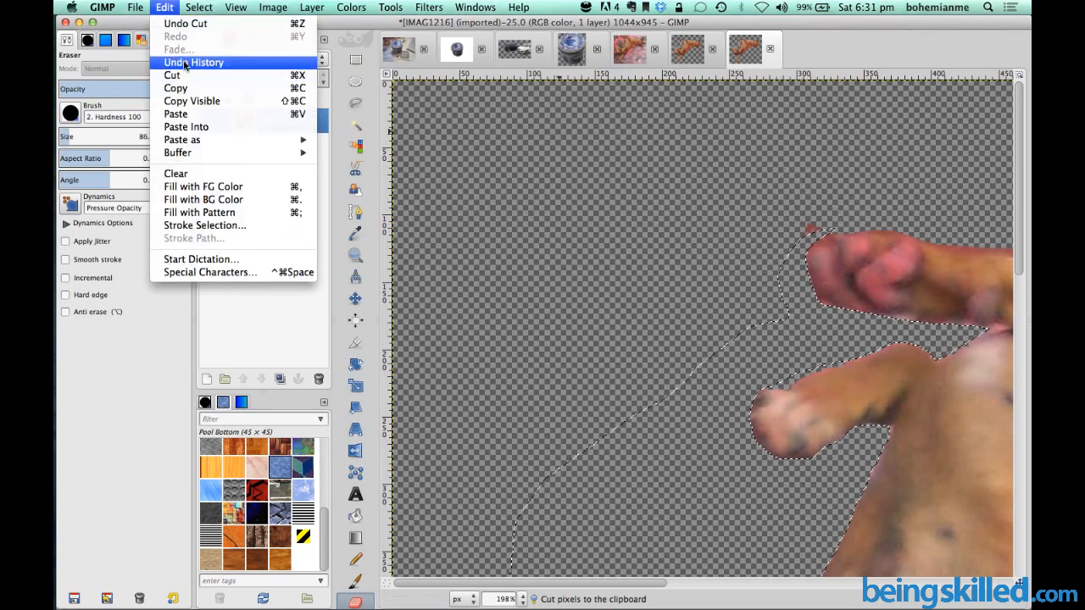
{"action": "left_click", "coordinate": [198, 7]}
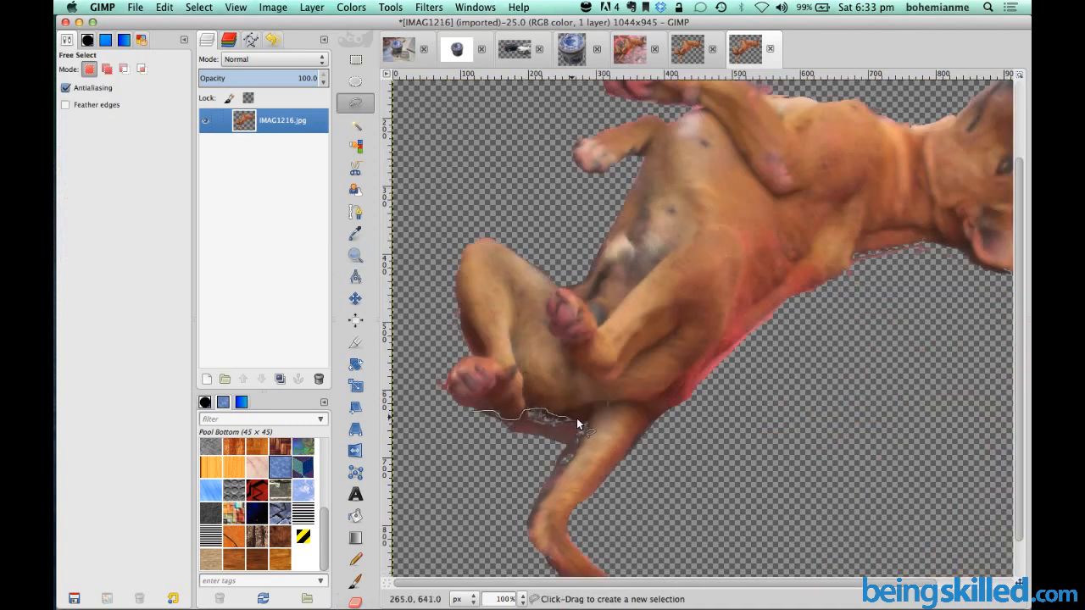
{"action": "mouse_move", "coordinate": [579, 447]}
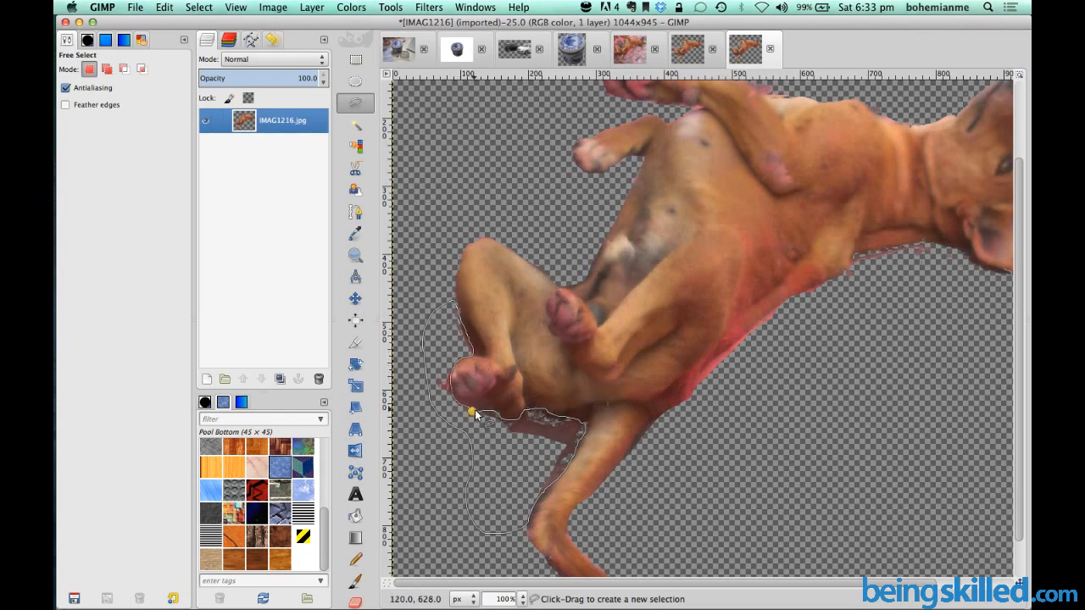
Step: Cut away the selected leftover patch beside the dog's lower paws via Edit > Cut
{"action": "left_click", "coordinate": [162, 7]}
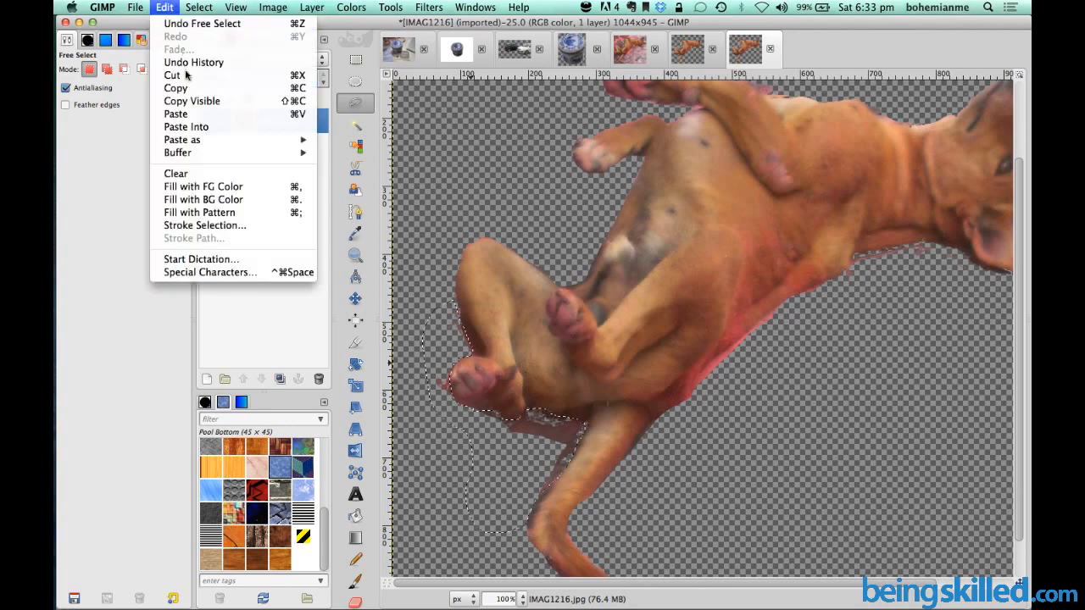
{"action": "left_click", "coordinate": [171, 75]}
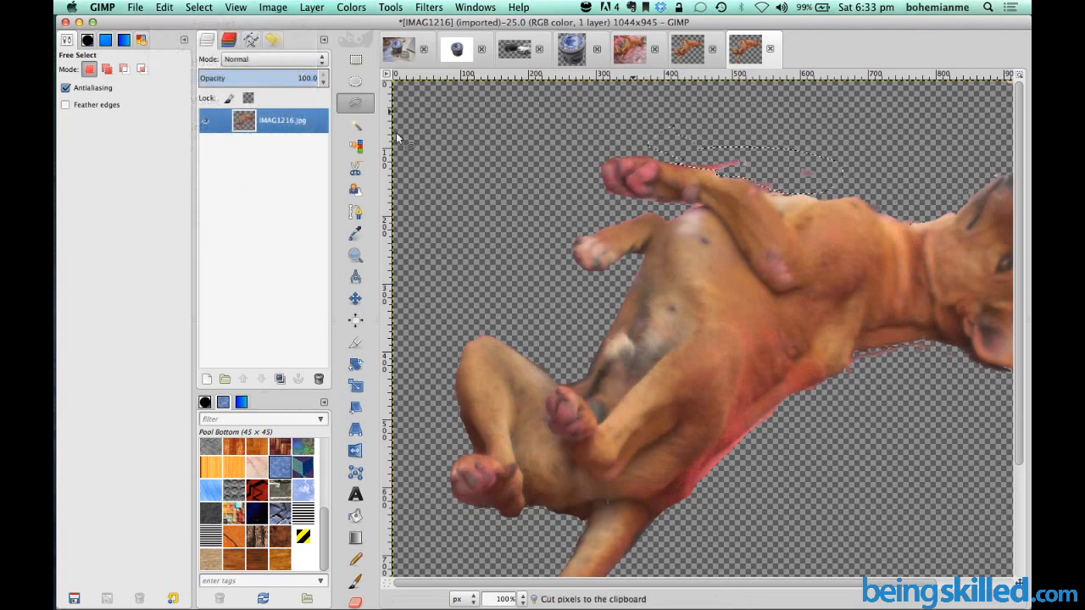
{"action": "mouse_move", "coordinate": [702, 580]}
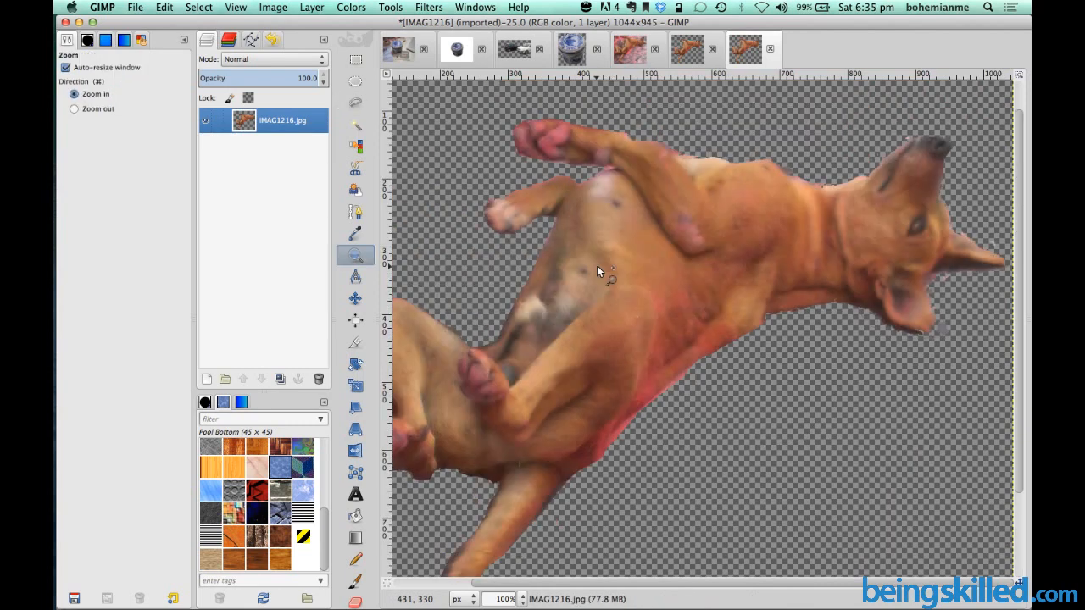
{"action": "mouse_move", "coordinate": [618, 159]}
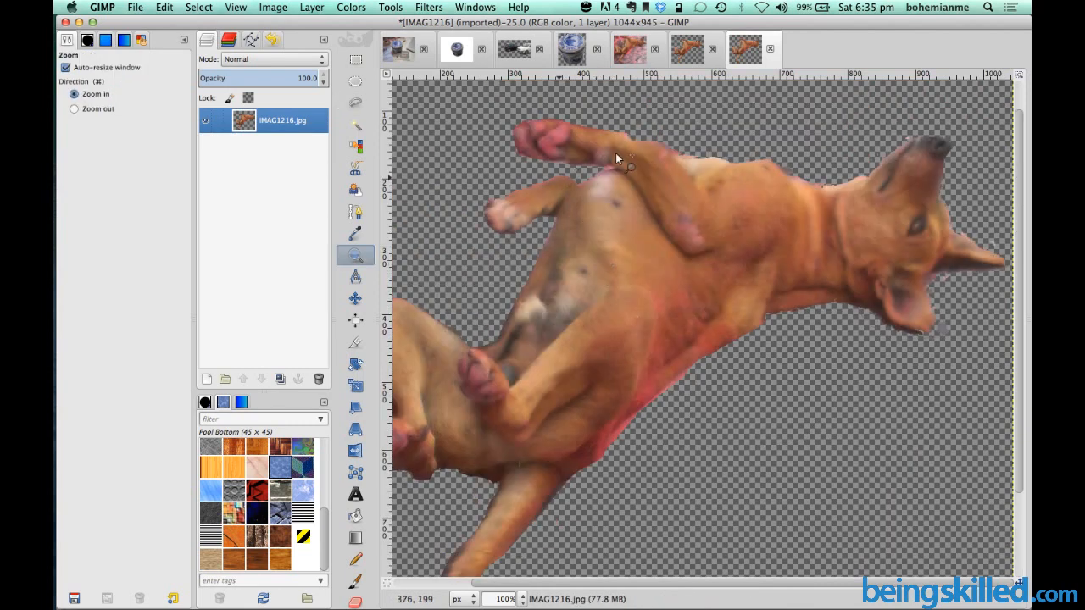
{"action": "mouse_move", "coordinate": [936, 346]}
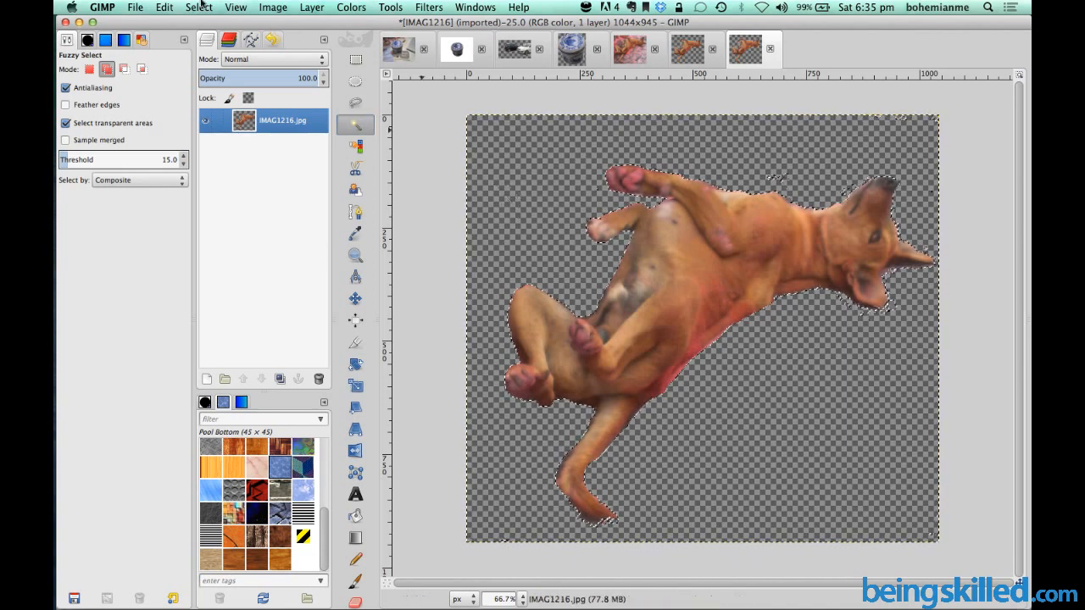
Step: Grow the transparent-surroundings selection a few pixels into the dog's outline via Select > Grow
{"action": "left_click", "coordinate": [198, 6]}
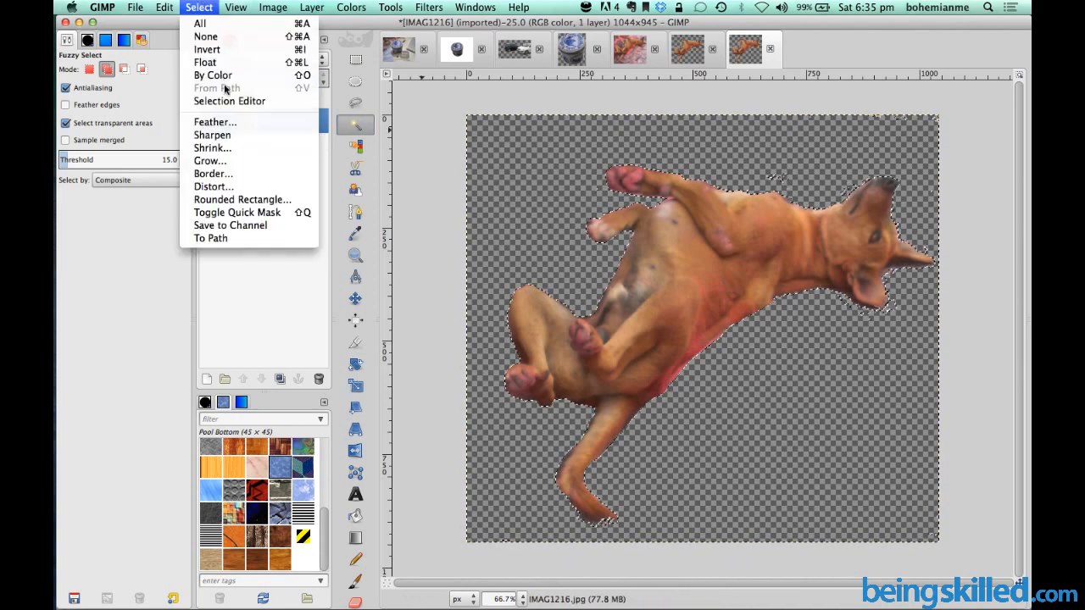
{"action": "left_click", "coordinate": [210, 159]}
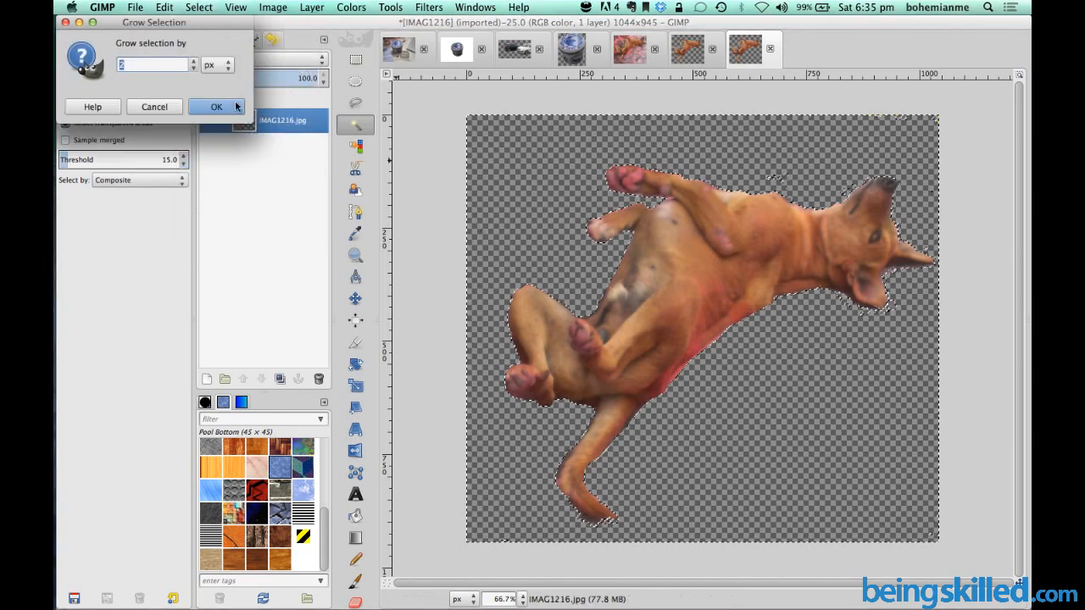
{"action": "left_click", "coordinate": [217, 107]}
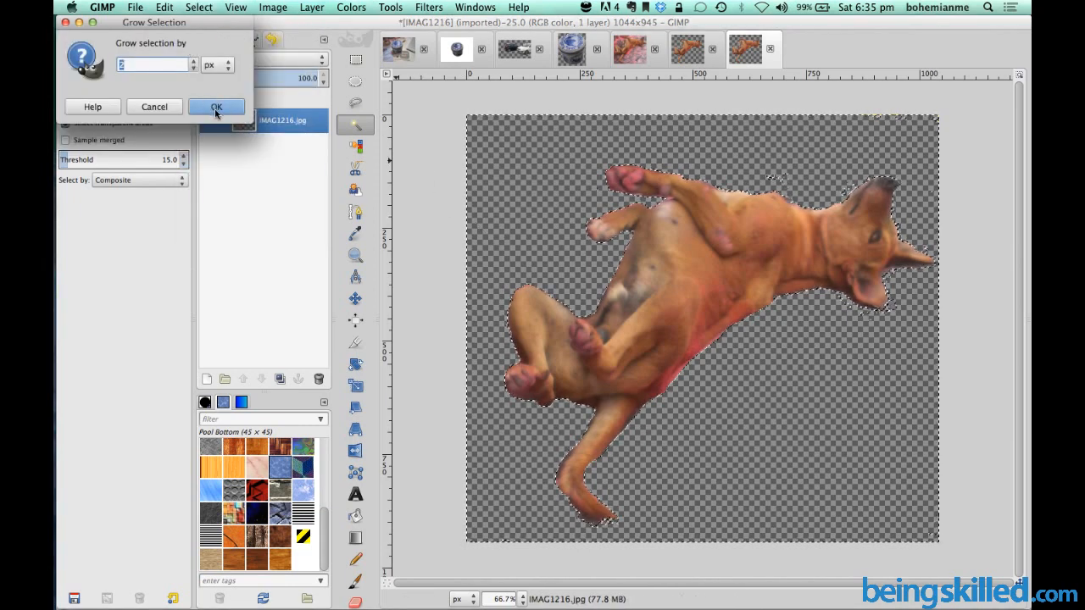
{"action": "left_click", "coordinate": [217, 107]}
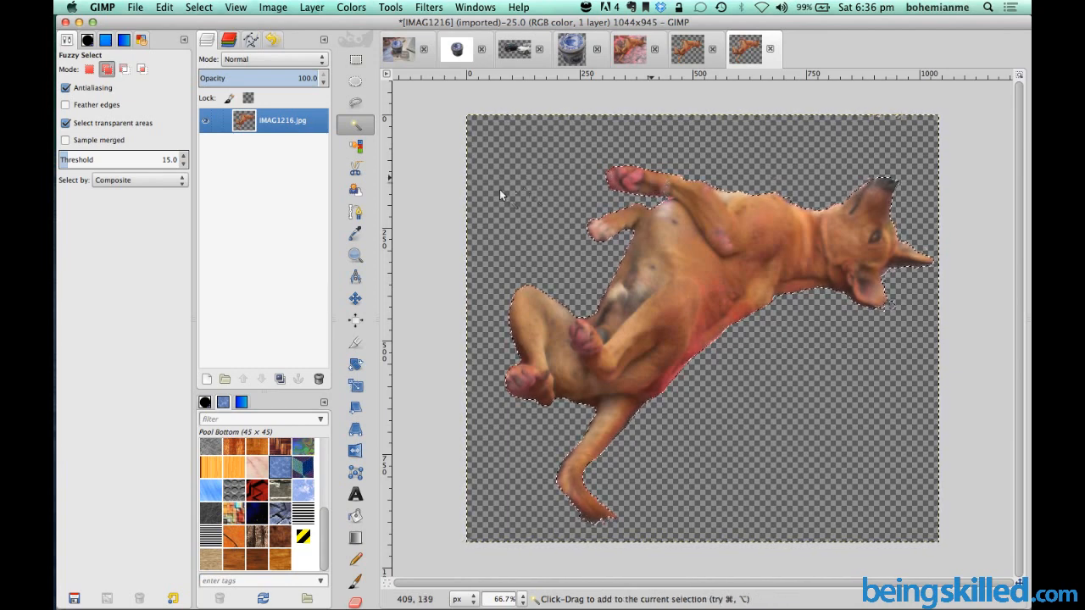
{"action": "left_click", "coordinate": [356, 254]}
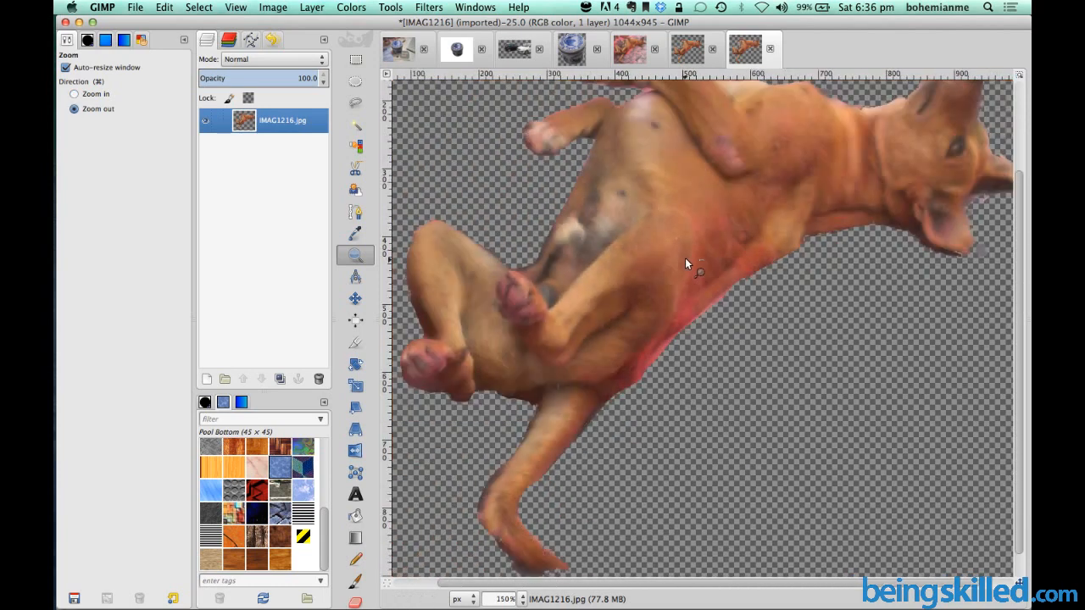
Step: Apply a Gaussian Blur of radius 3.0 to the grown edge selection to soften the outline
{"action": "left_click", "coordinate": [390, 7]}
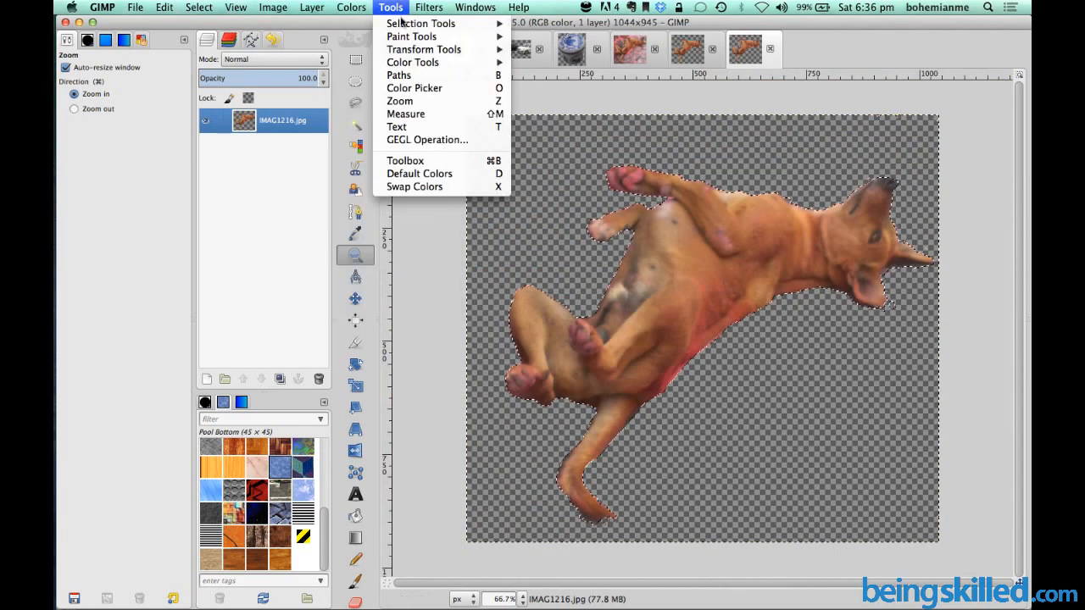
{"action": "left_click", "coordinate": [429, 7]}
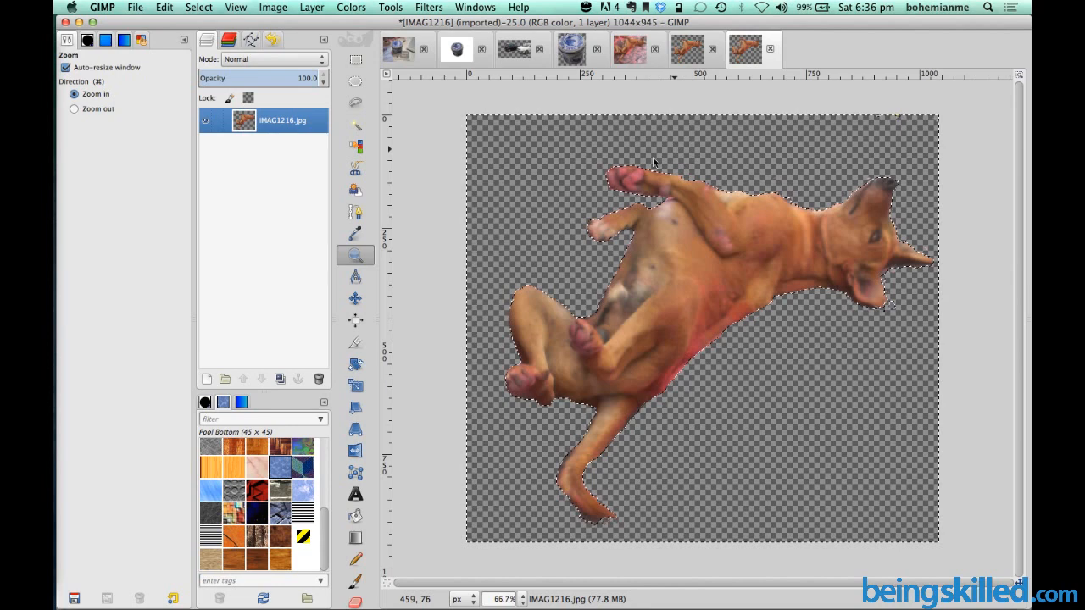
{"action": "left_click", "coordinate": [427, 7]}
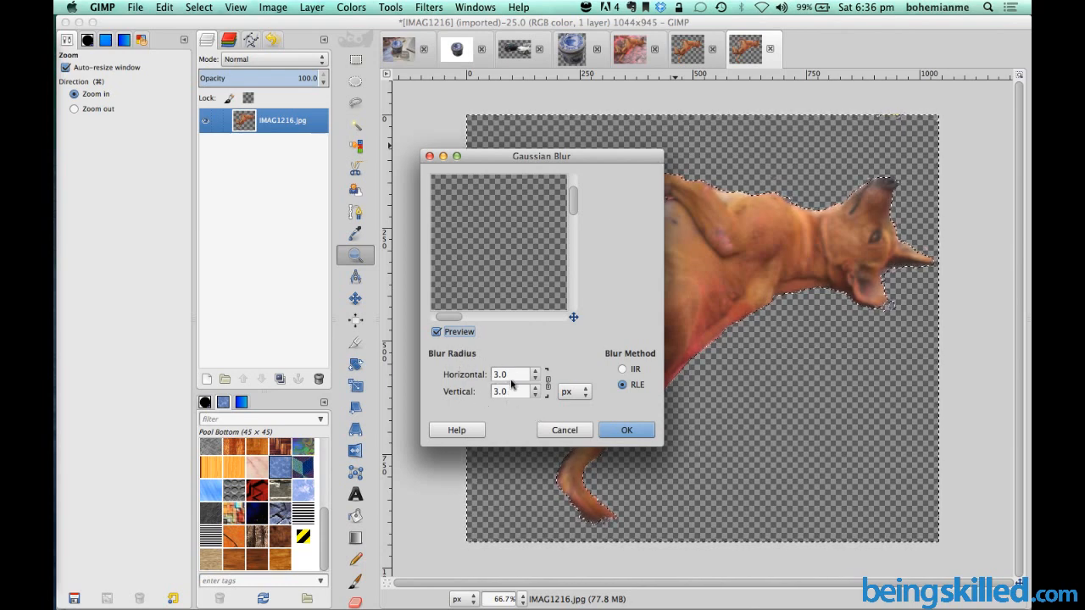
{"action": "left_click", "coordinate": [627, 430]}
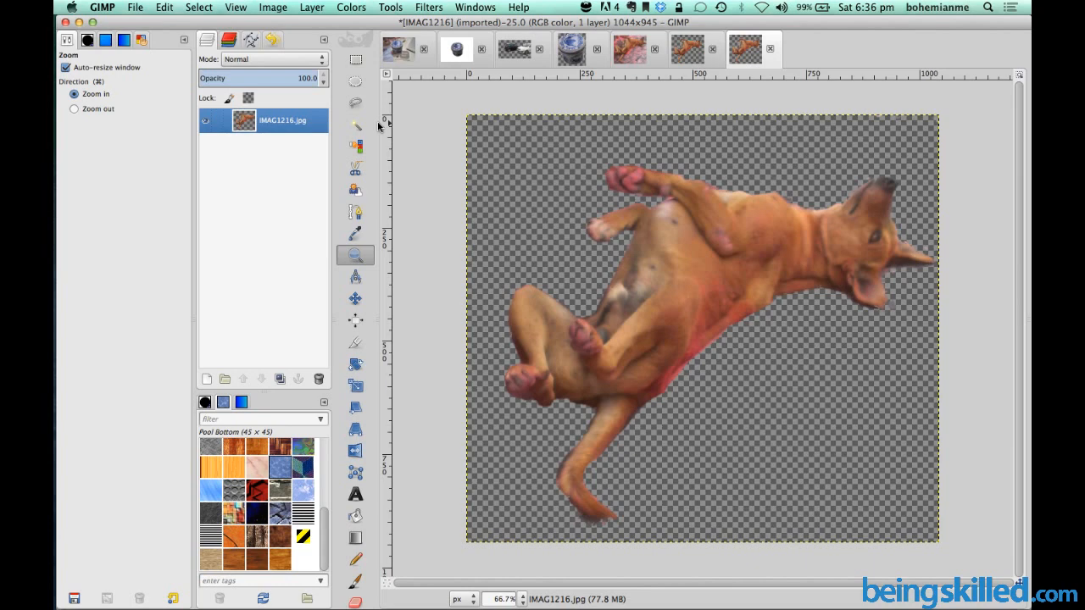
{"action": "left_click", "coordinate": [198, 6]}
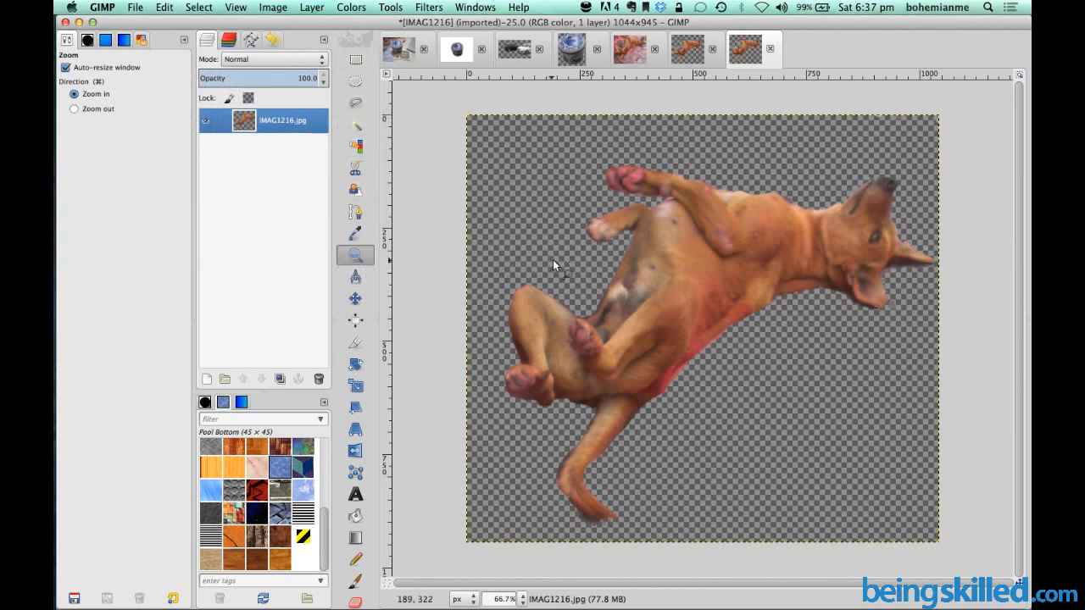
{"action": "left_click", "coordinate": [559, 265]}
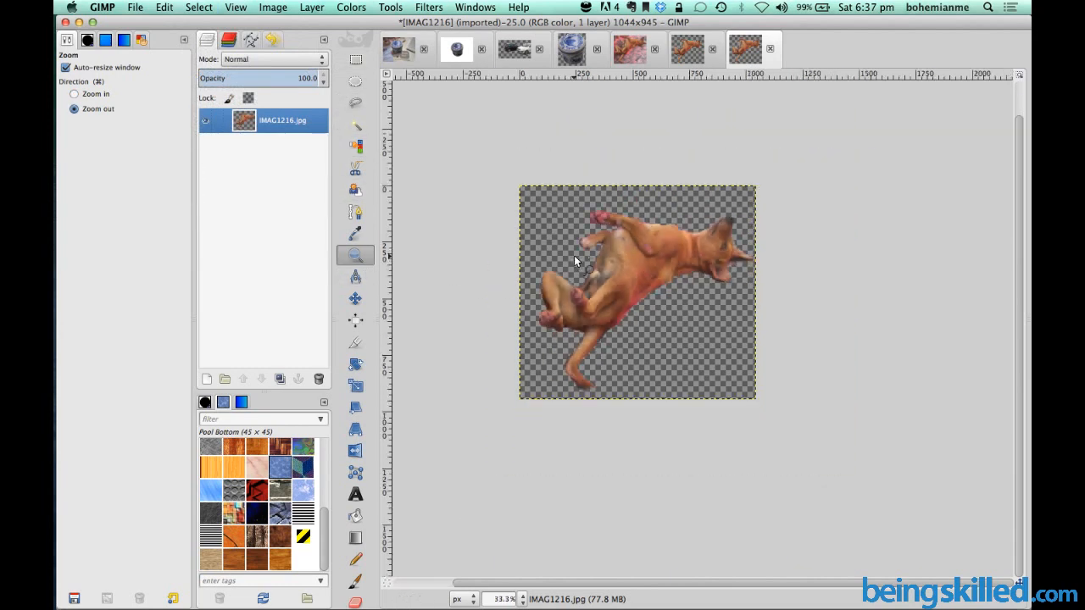
{"action": "left_click", "coordinate": [75, 95]}
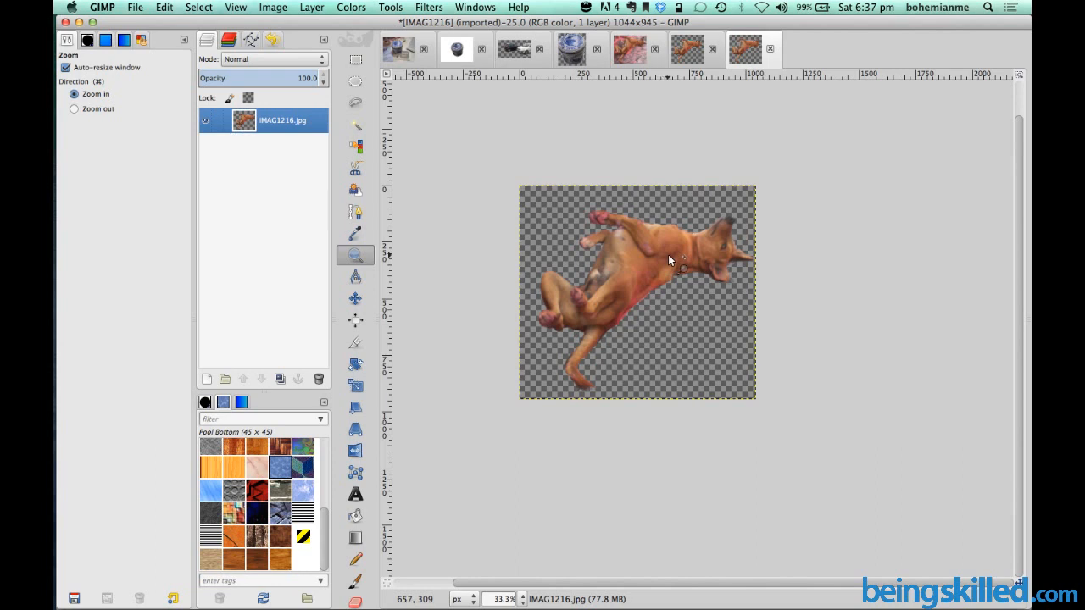
{"action": "mouse_move", "coordinate": [657, 254]}
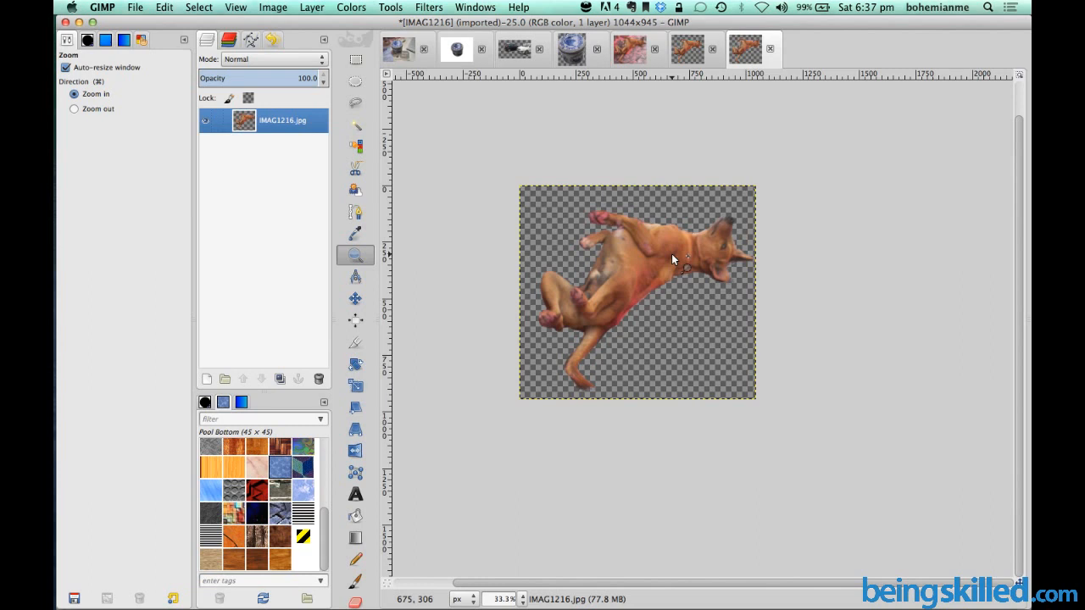
{"action": "mouse_move", "coordinate": [437, 213]}
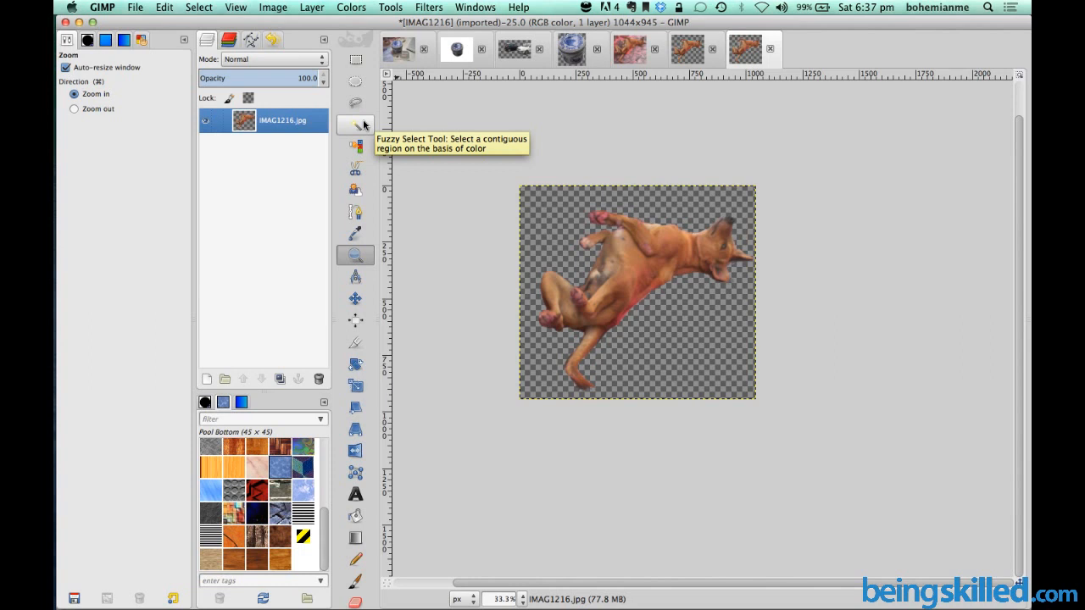
{"action": "mouse_move", "coordinate": [356, 102]}
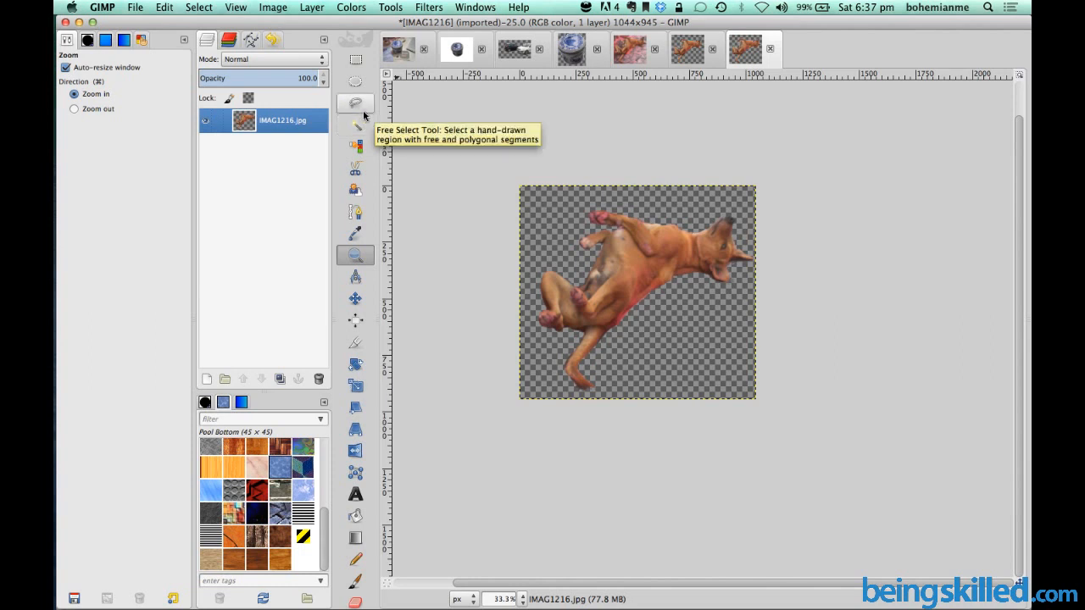